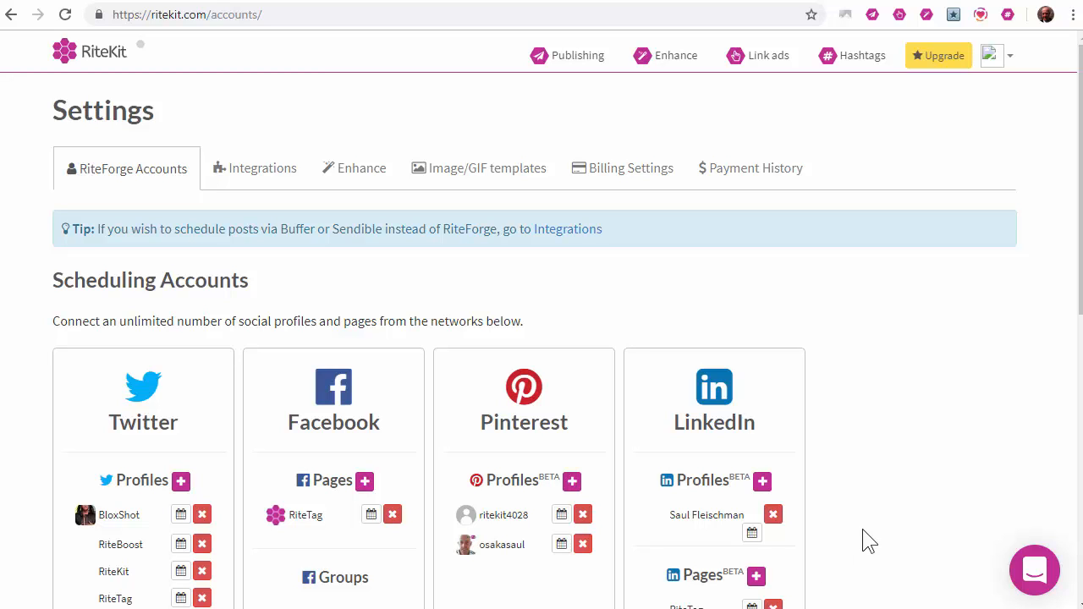
mouse_move(913, 394)
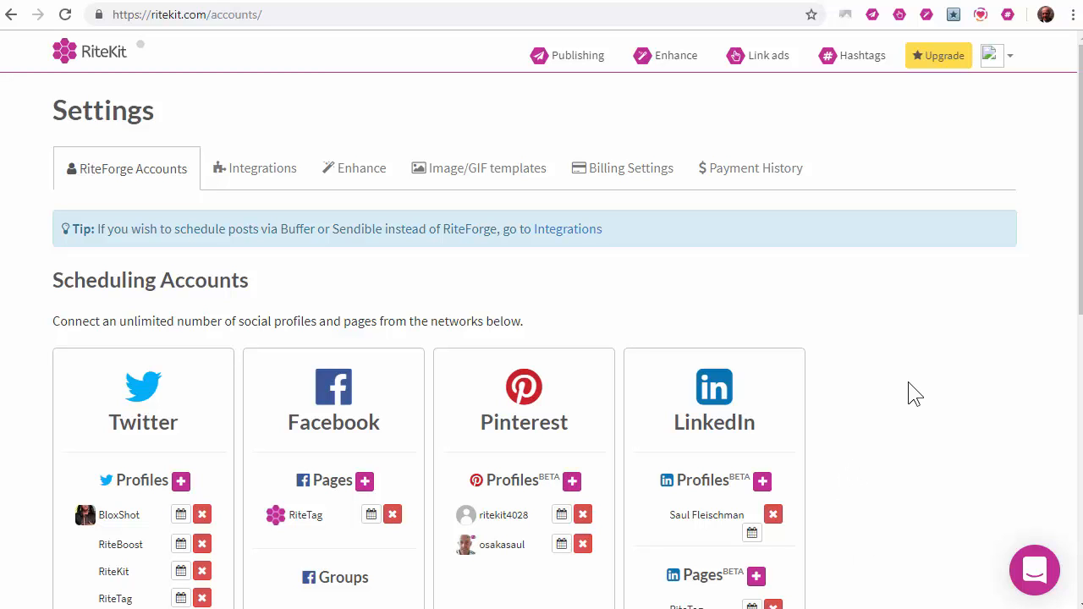
mouse_move(887, 106)
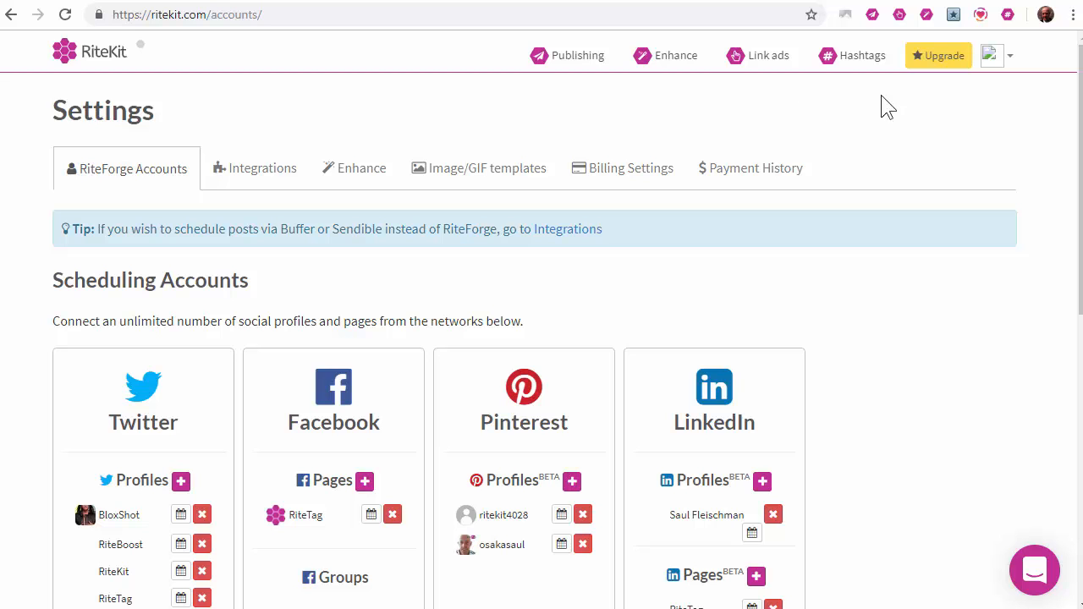
- Open the Upgrade pricing page and scroll through the RiteForge, RiteBoost, Rite.ly and RiteTag plans
click(937, 55)
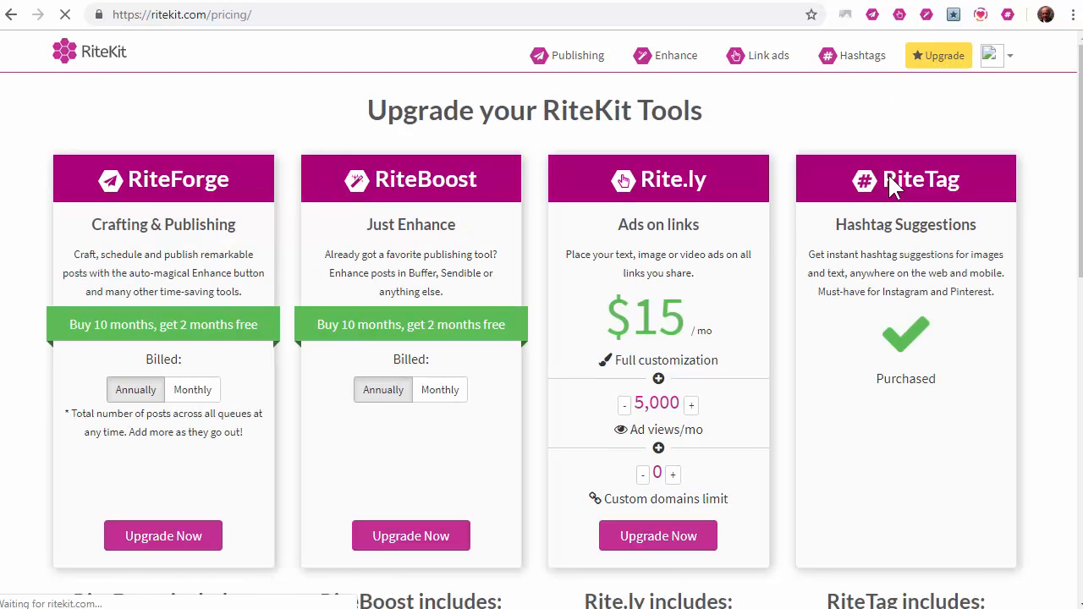
scroll(down, 3)
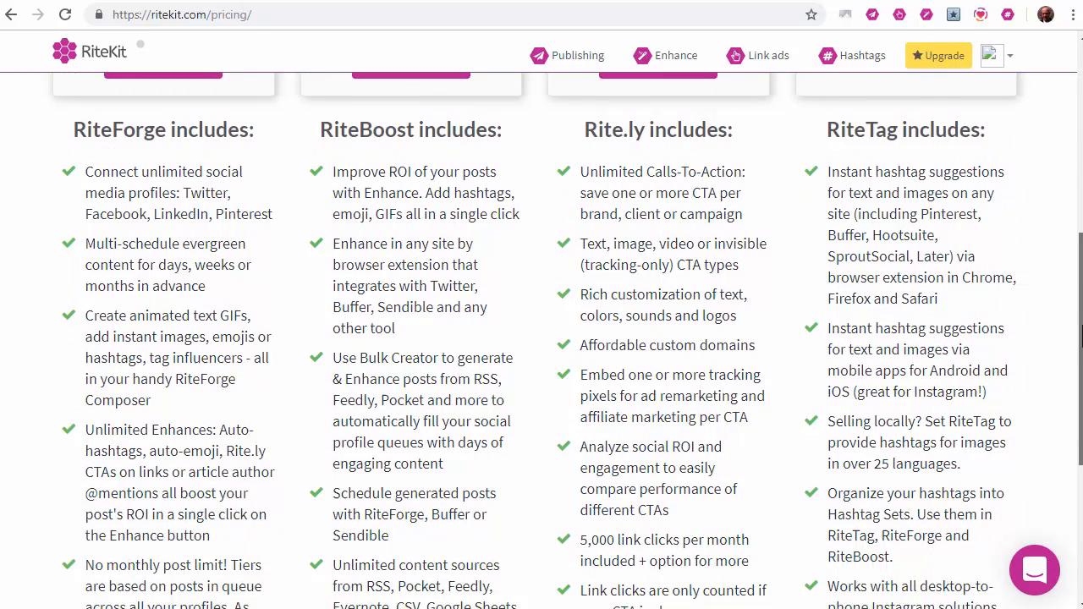
scroll(down, 3)
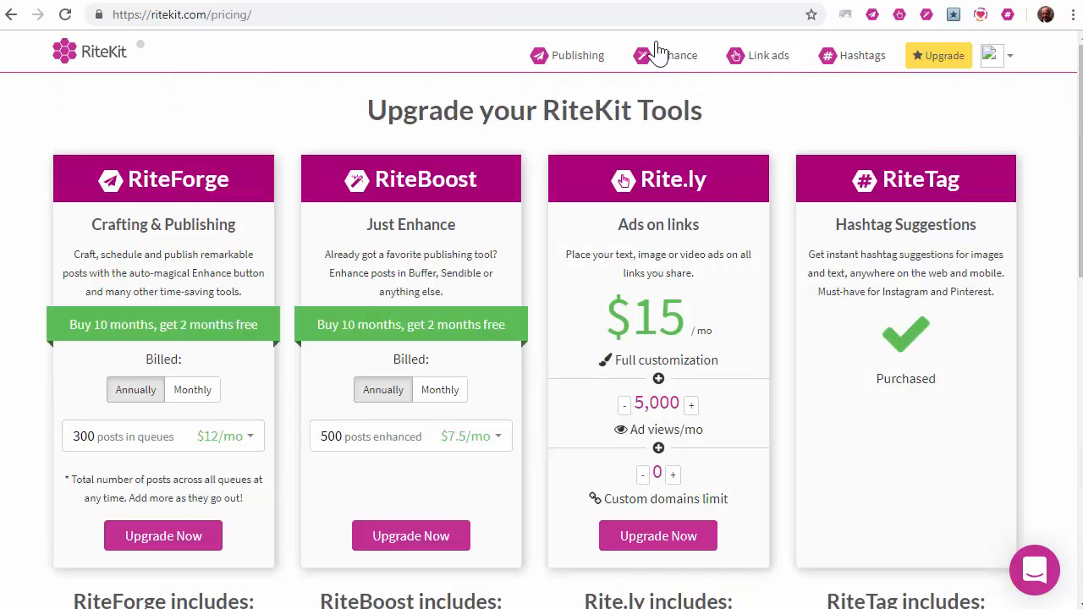
mouse_move(876, 72)
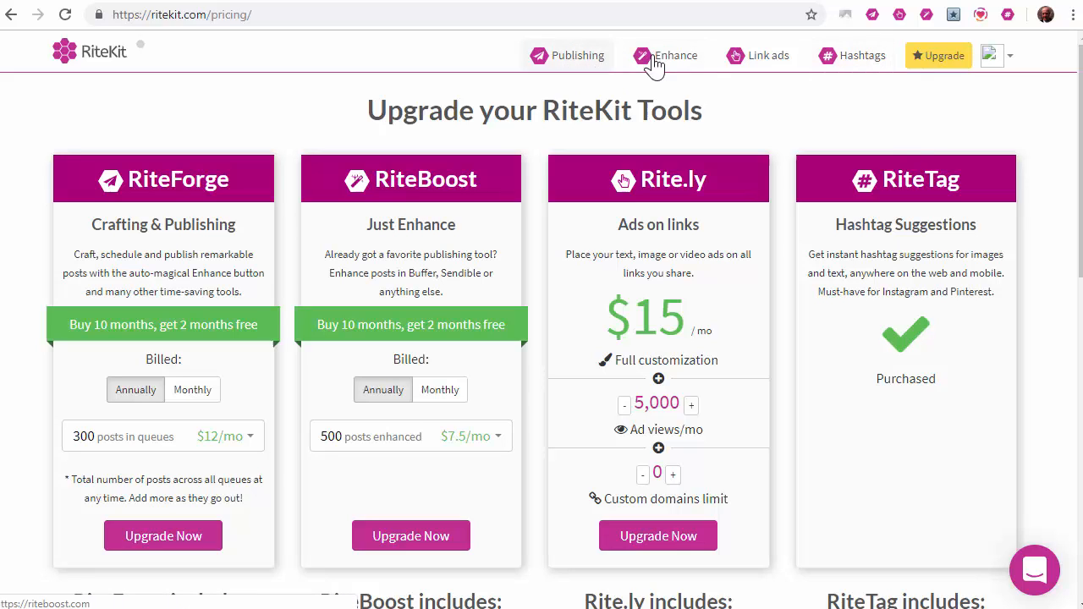
mouse_move(741, 68)
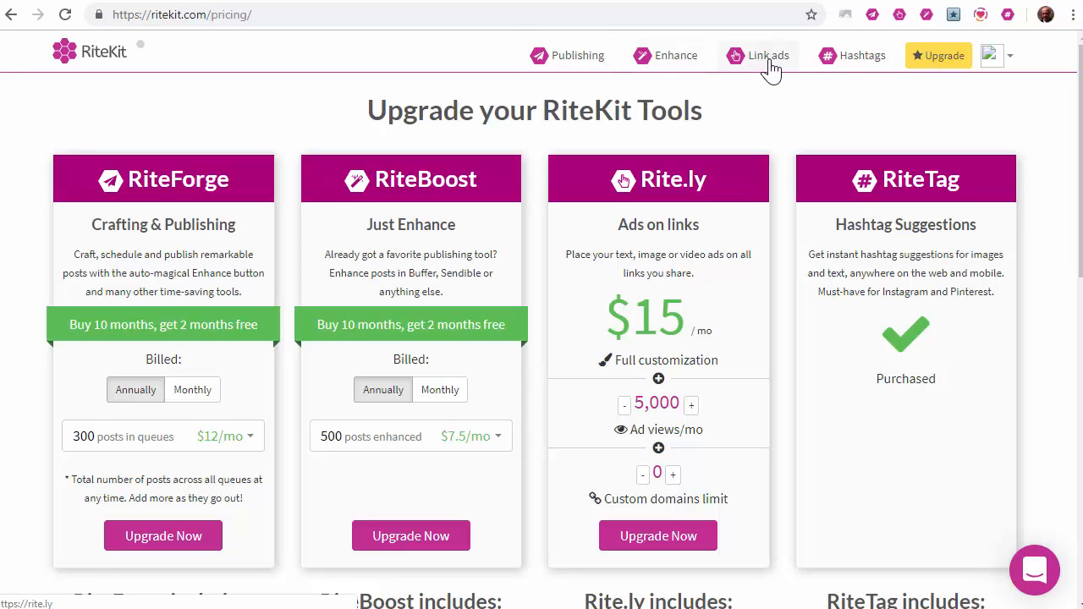
- Open RiteTag's Hashtag Suggestions dashboard with the sample image and universal basic income text
click(859, 55)
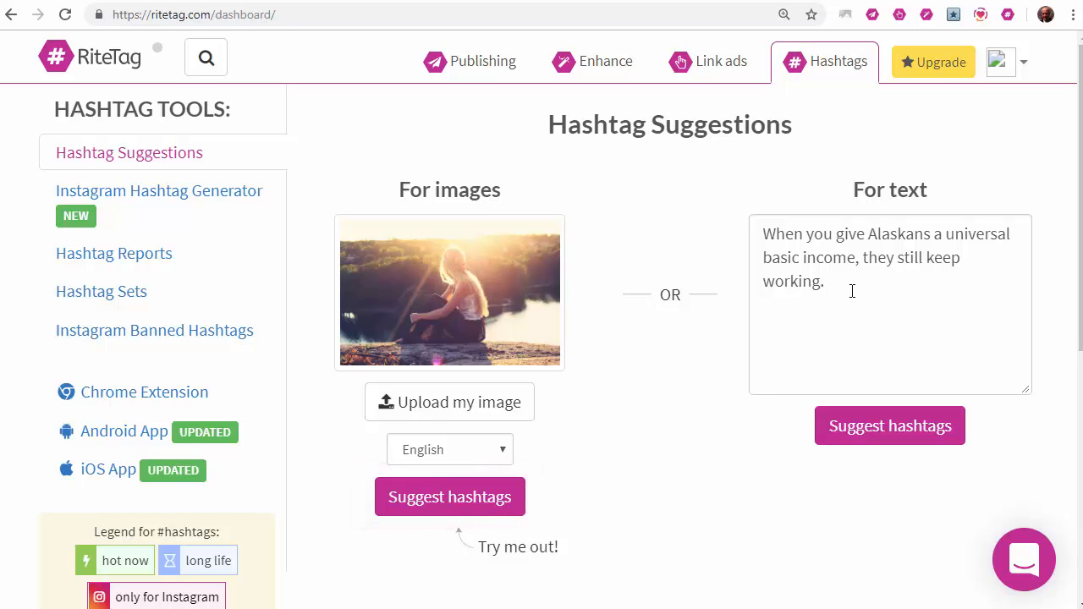
mouse_move(850, 10)
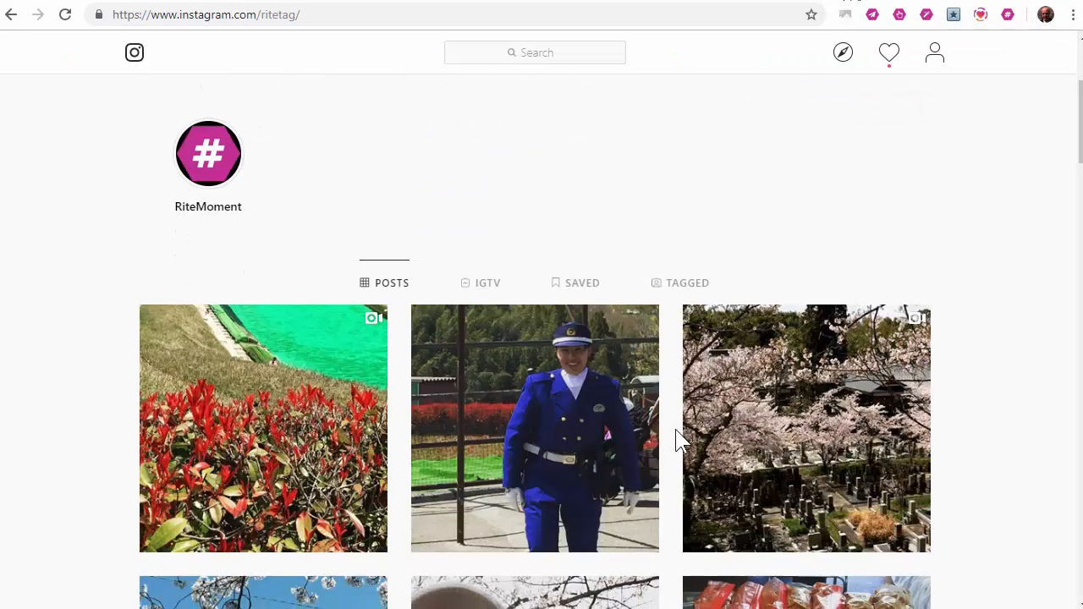
- Scroll the RiteMoment Instagram photo grid toward the cherry blossom posts
scroll(down, 3)
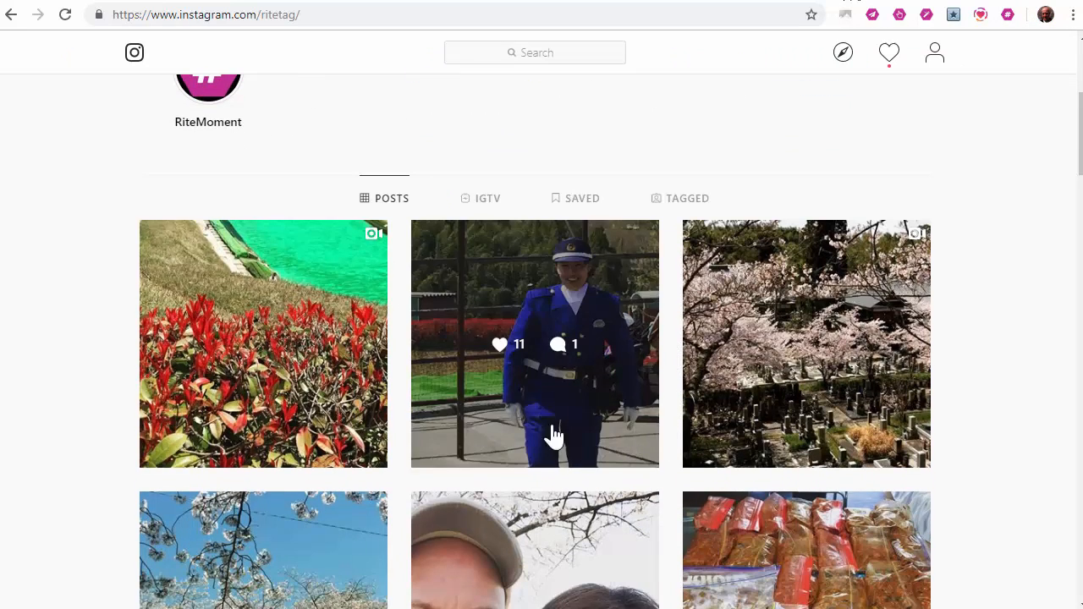
mouse_move(723, 459)
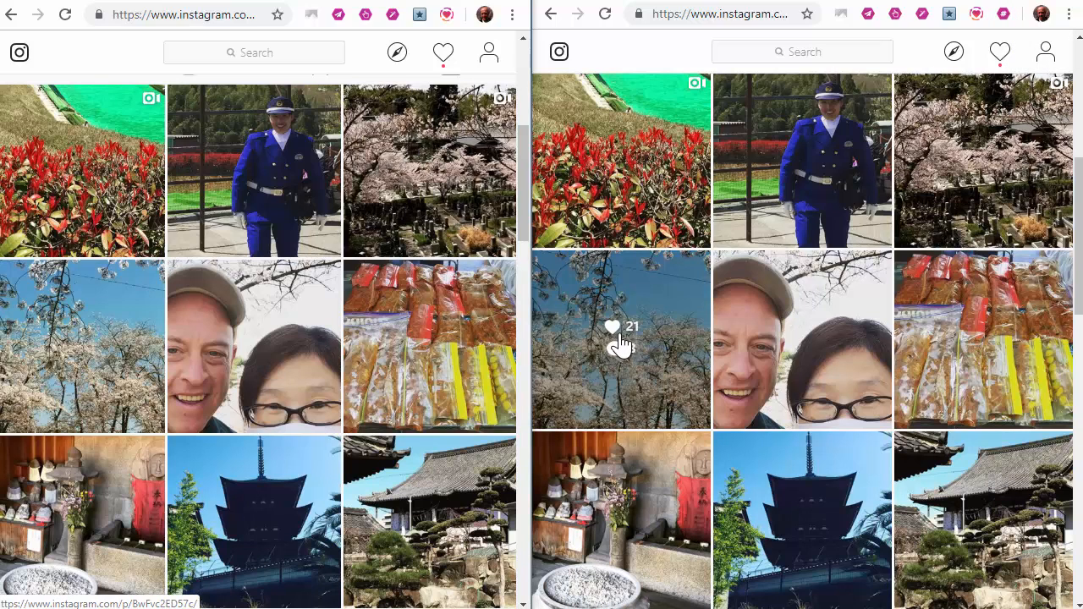
mouse_move(651, 400)
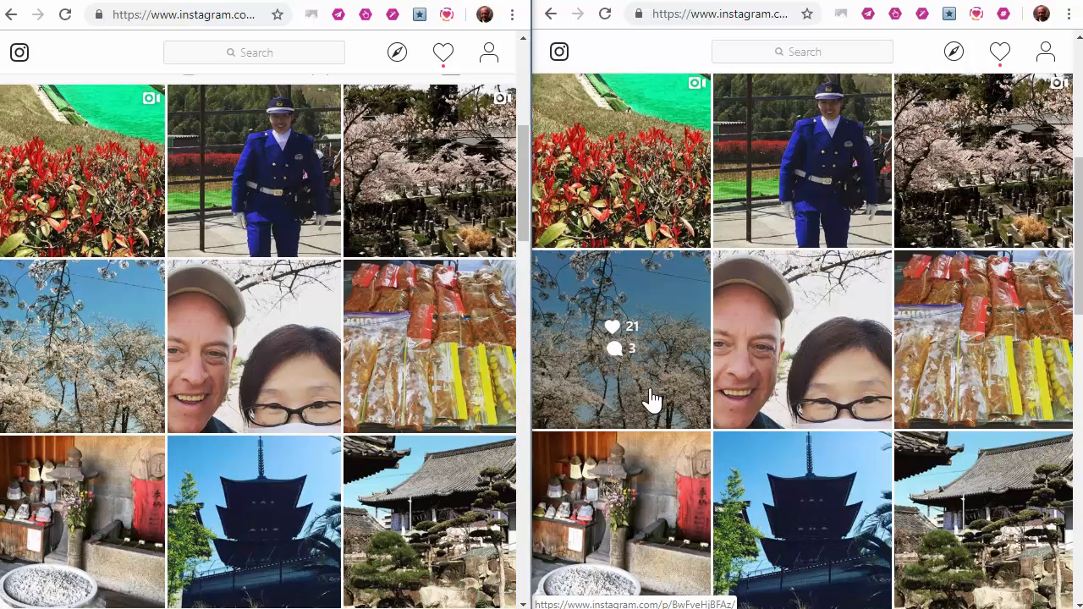
mouse_move(611, 354)
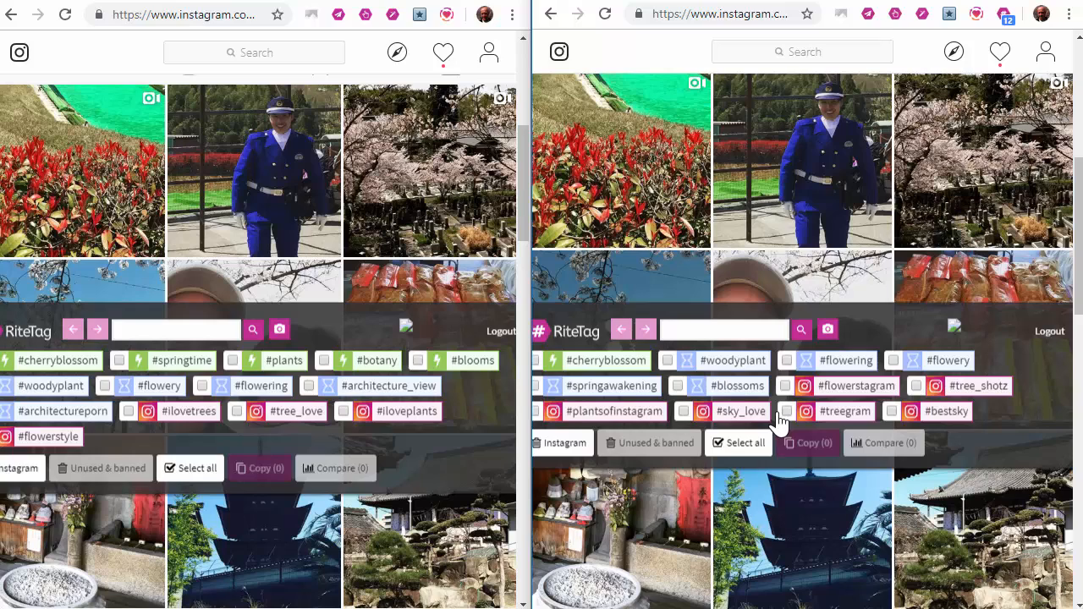
mouse_move(780, 423)
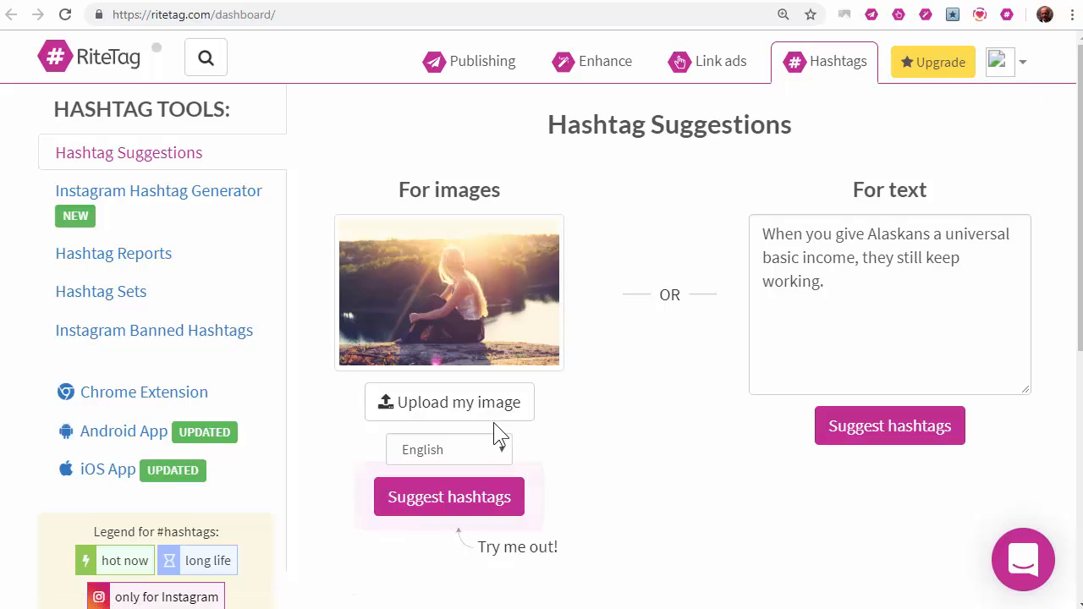
- Check the image hashtag language options, keep English, and move to post enhancement
click(448, 449)
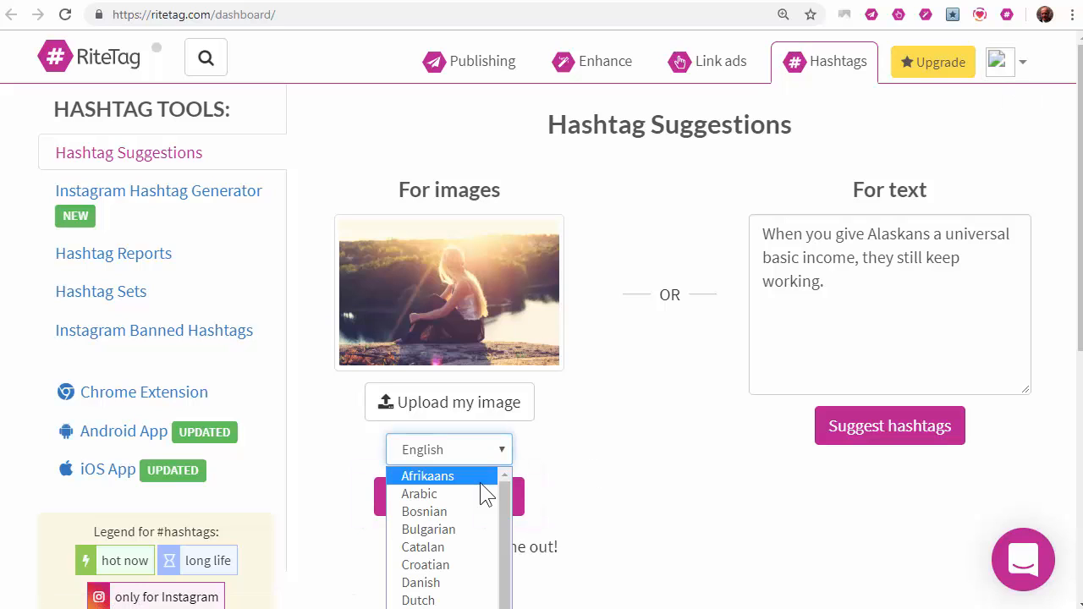
mouse_move(642, 408)
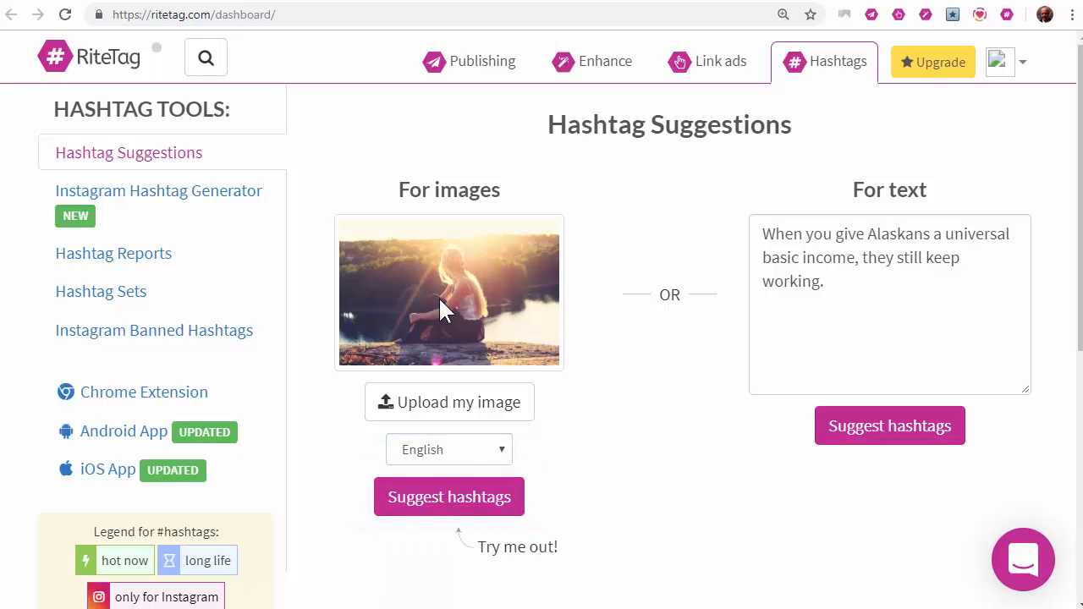
click(591, 60)
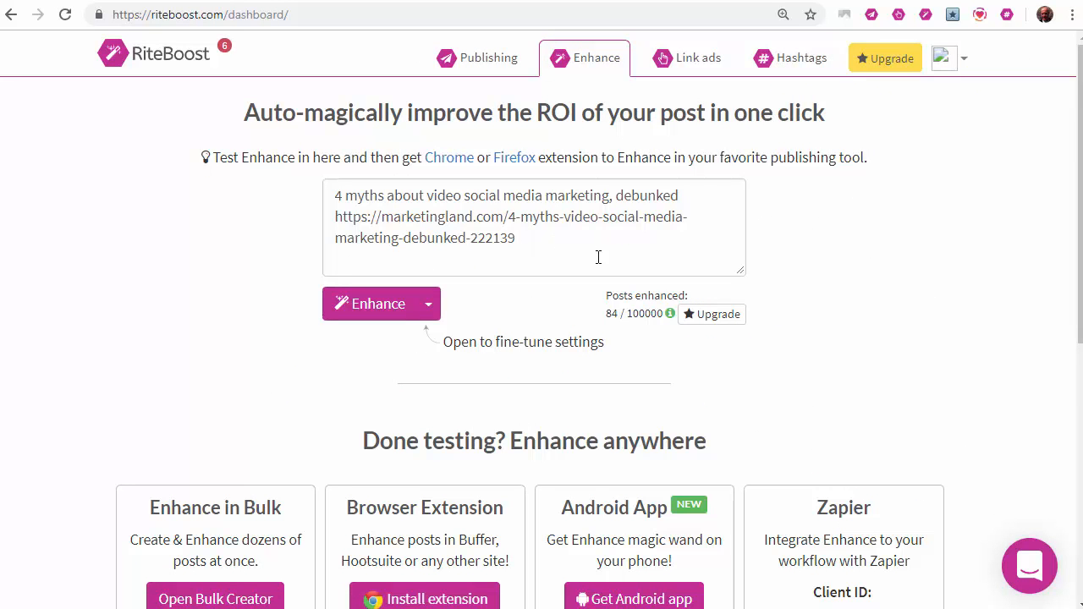
- Enhance the video marketing myths post with #video, #SocialMedia, emoji, image and attribution
click(427, 302)
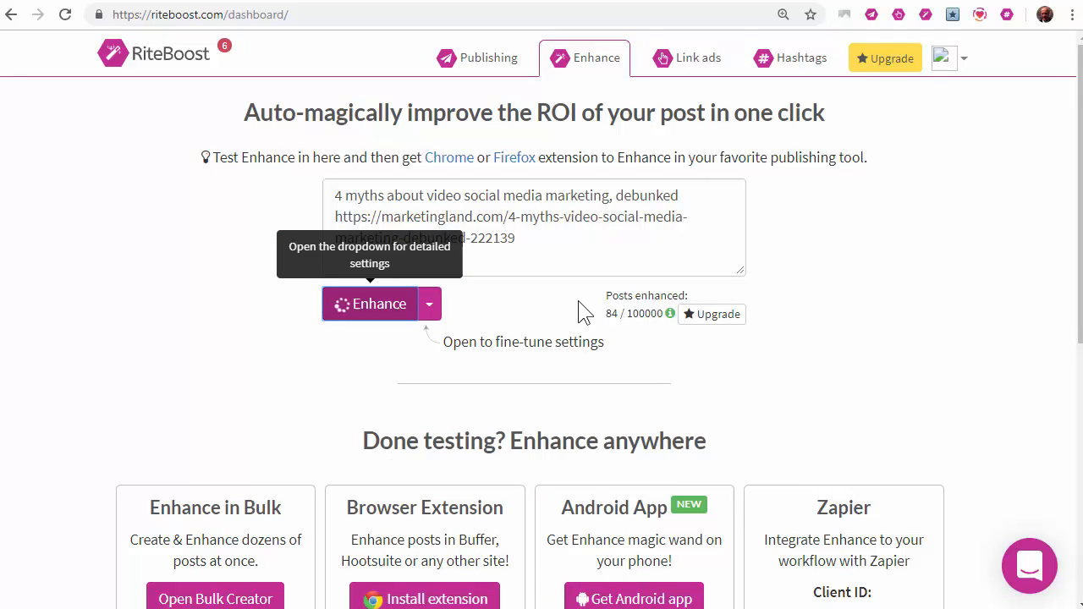
click(368, 303)
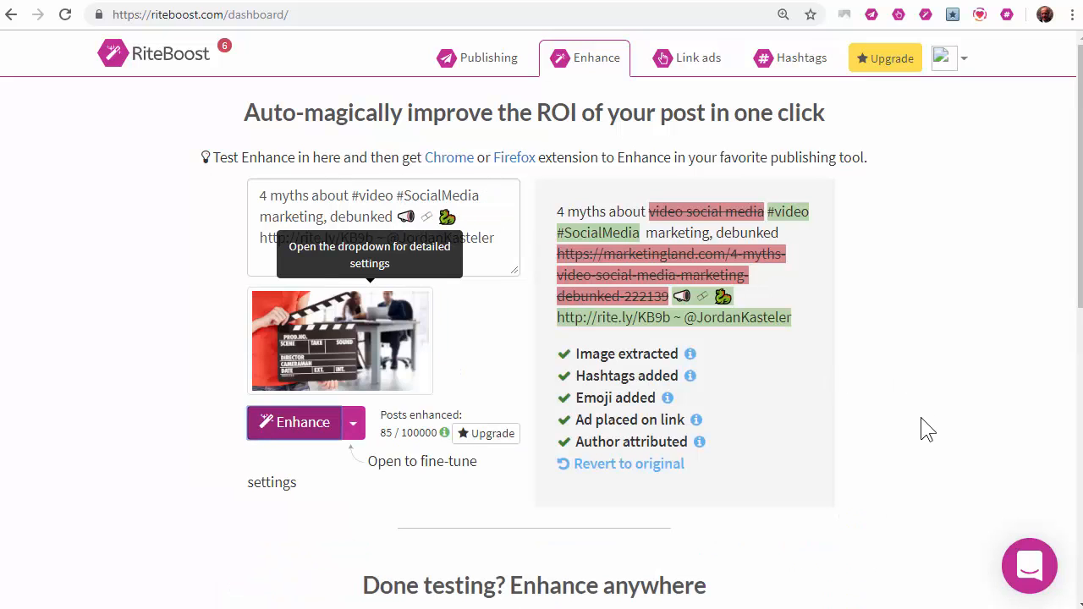
mouse_move(513, 288)
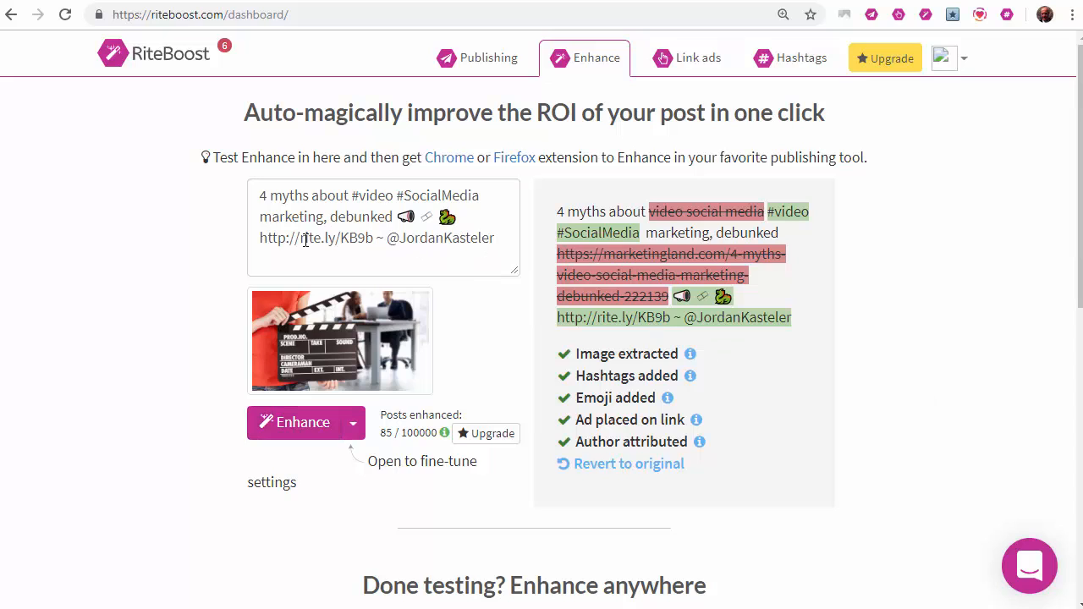
mouse_move(394, 66)
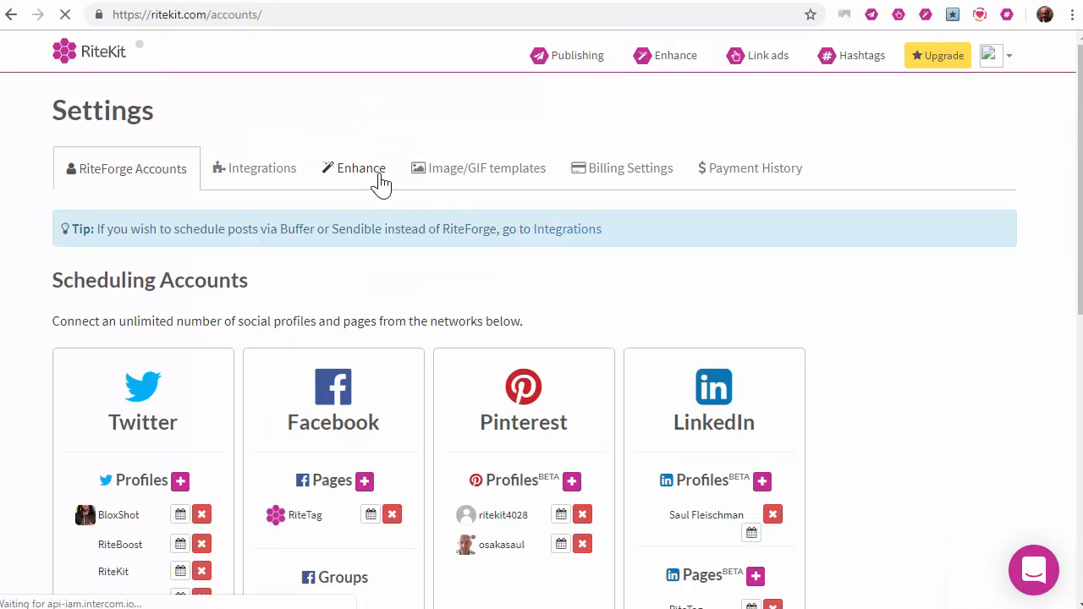
- View the With Image preset in the Enhance settings and close its editor
click(360, 167)
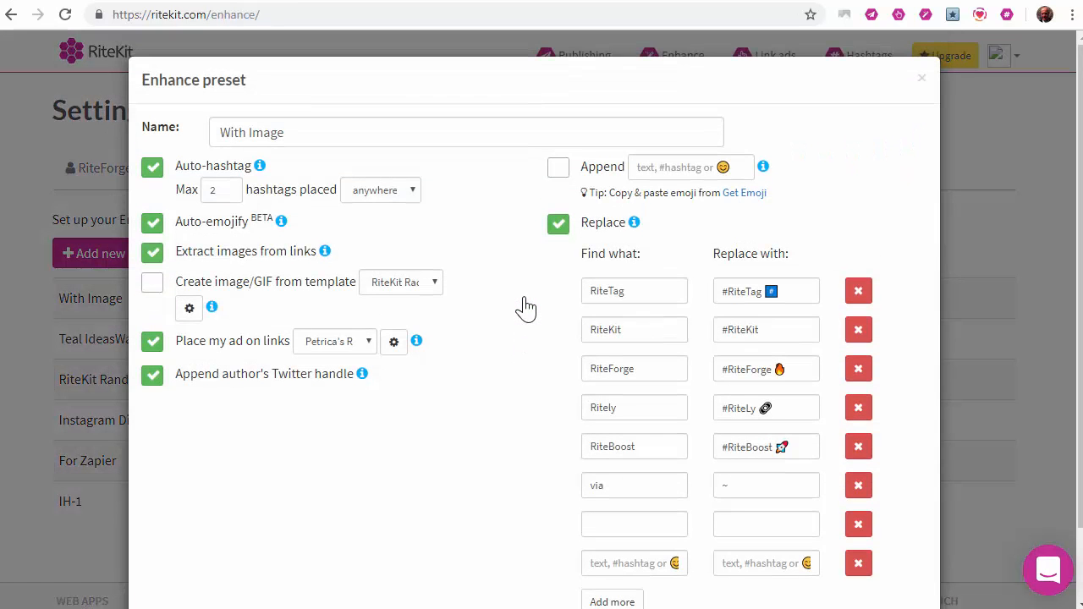
mouse_move(470, 411)
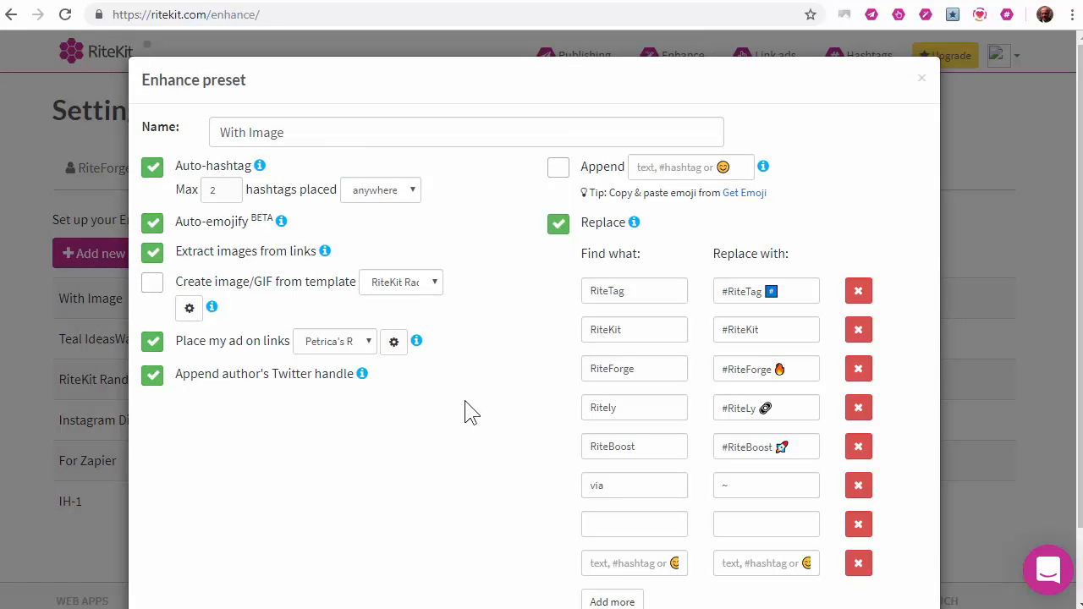
click(922, 78)
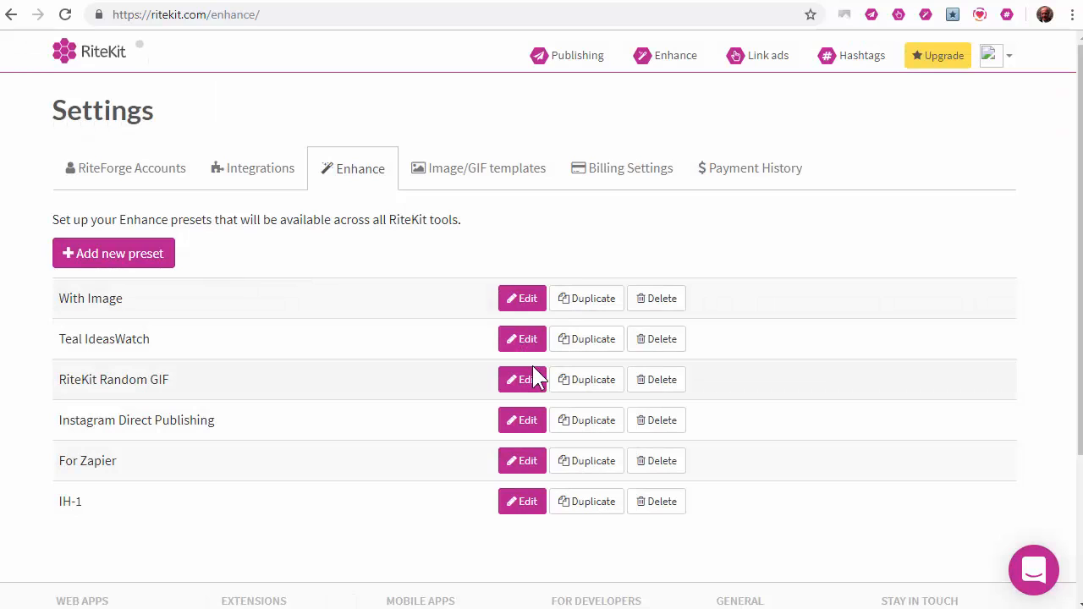
click(762, 55)
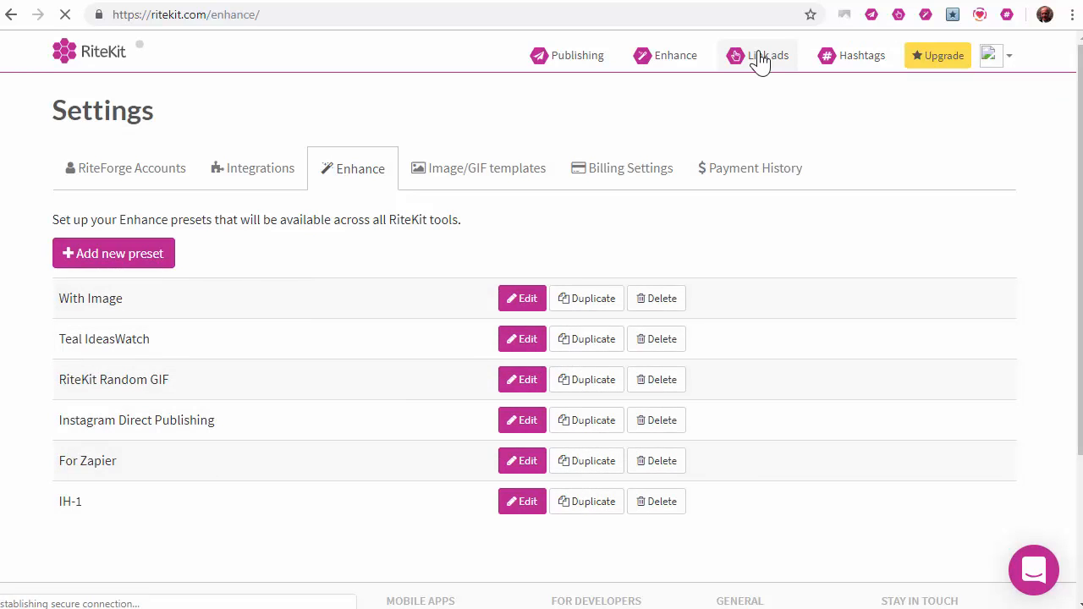
- Open the ad editor for Petrica's Rite.ly Image Ad2 from the Link ads list
click(765, 55)
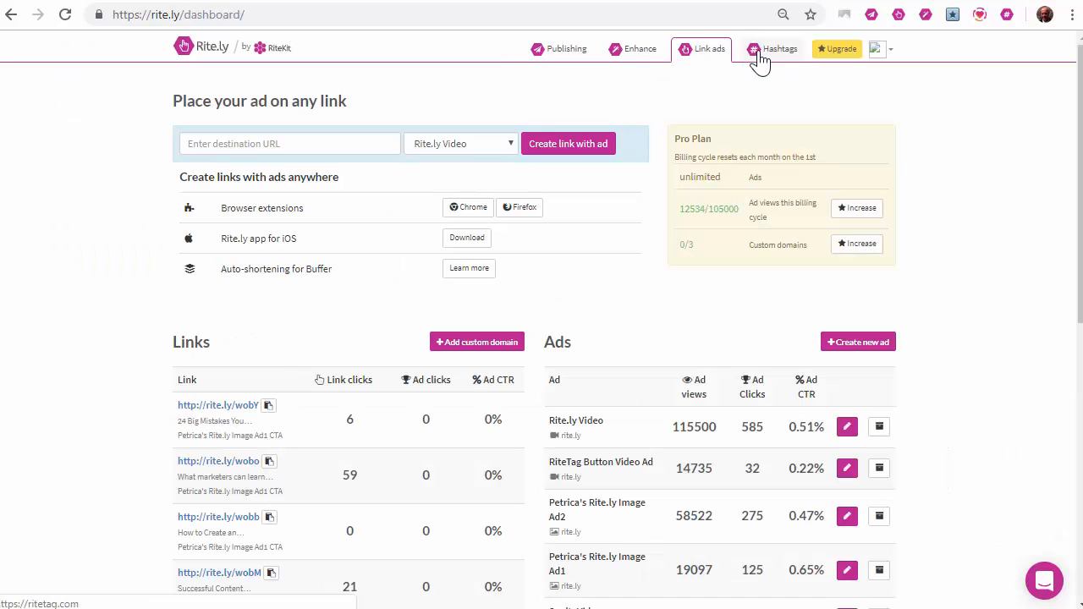
scroll(down, 3)
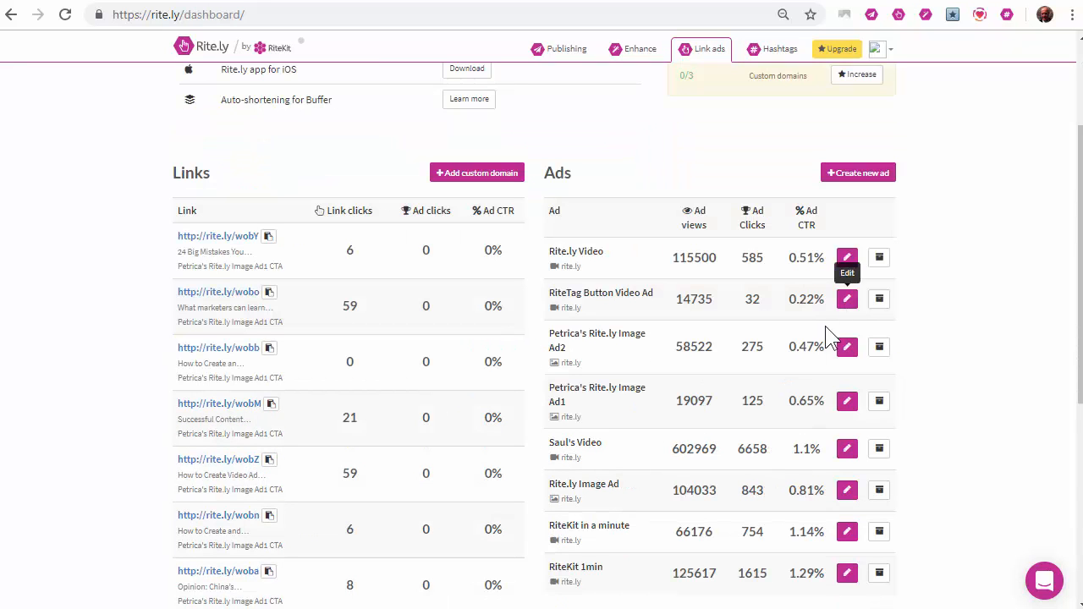
mouse_move(847, 298)
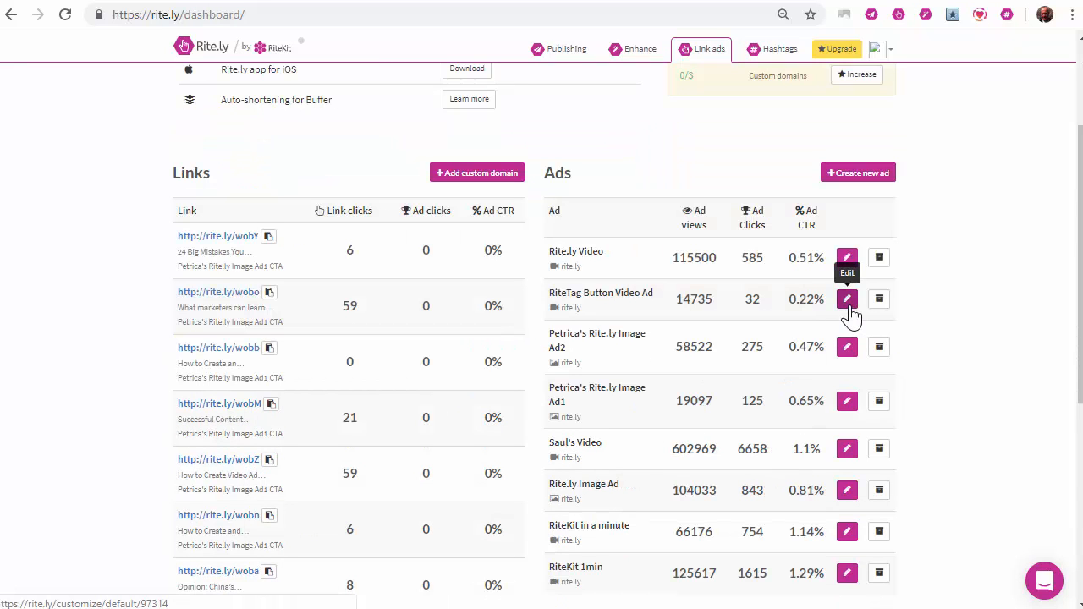
click(846, 347)
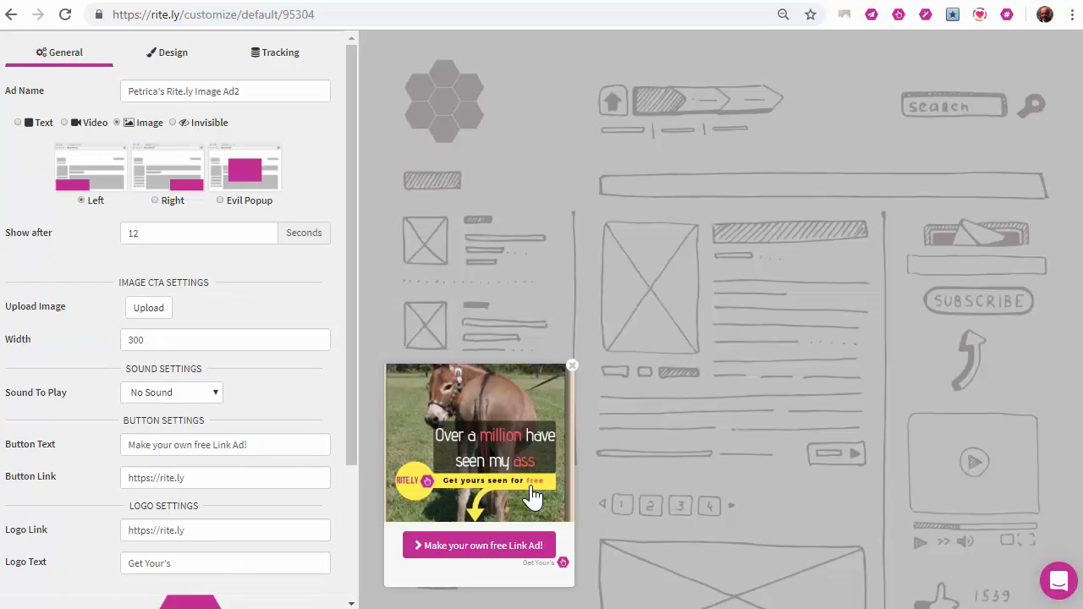
mouse_move(535, 497)
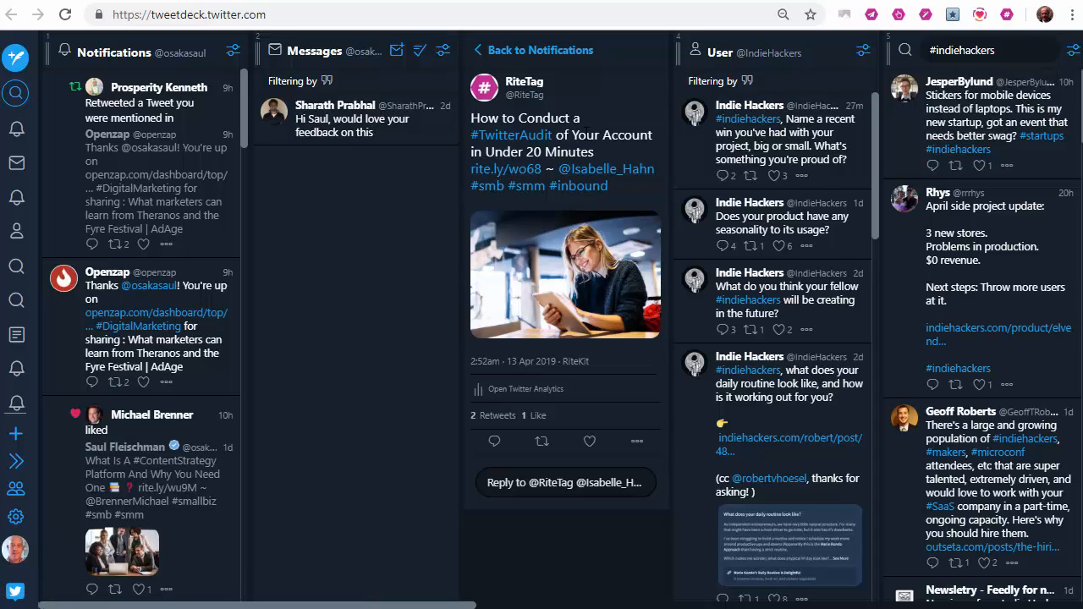
- View the rite.ly/wo68 HubSpot article with its video ad, then return to Rite.ly
click(505, 169)
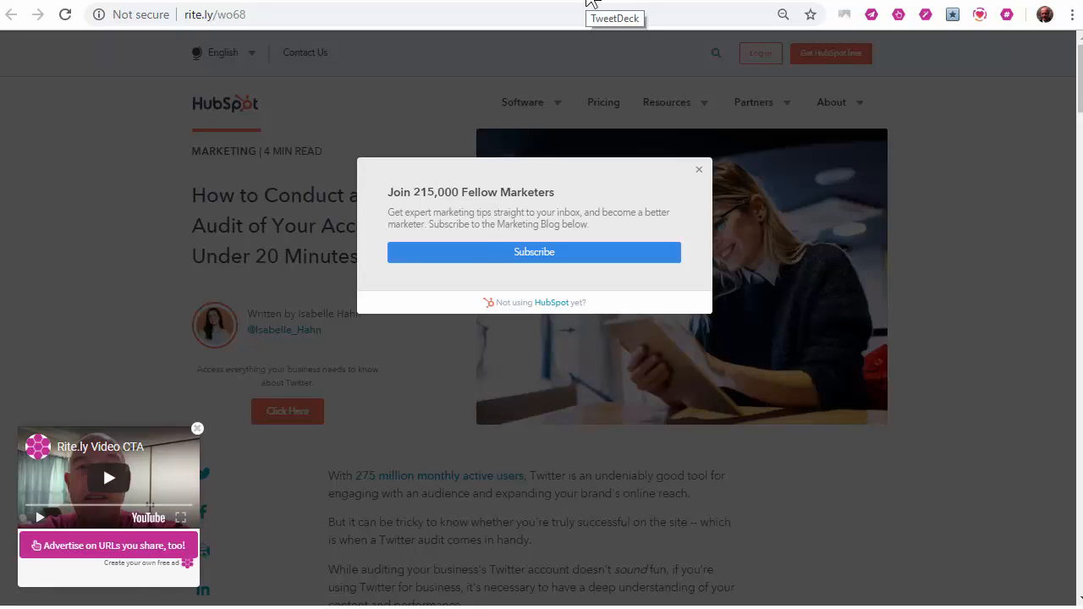
click(617, 18)
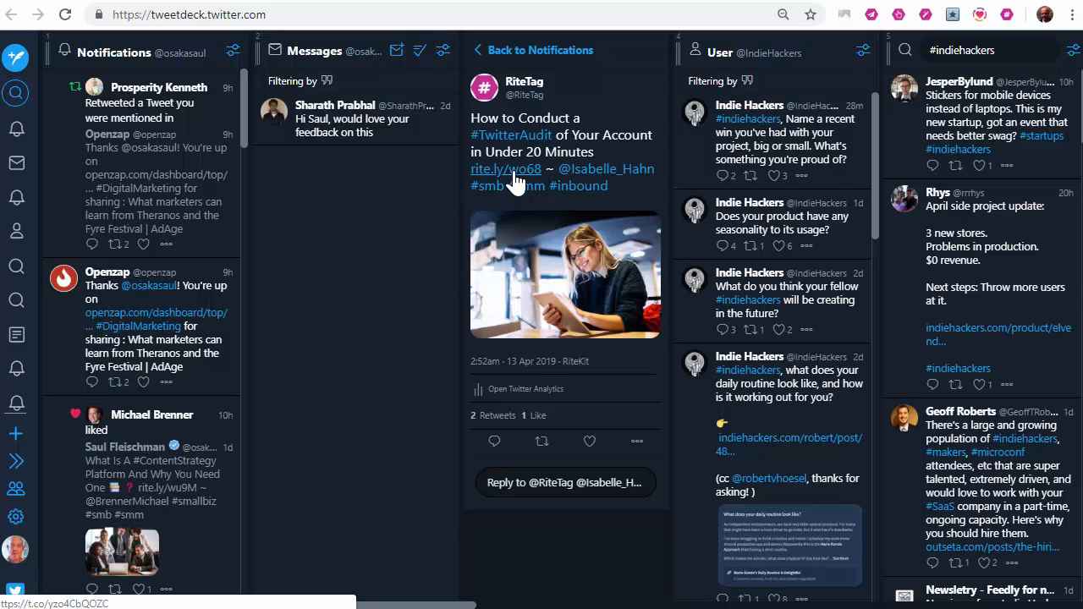
click(505, 169)
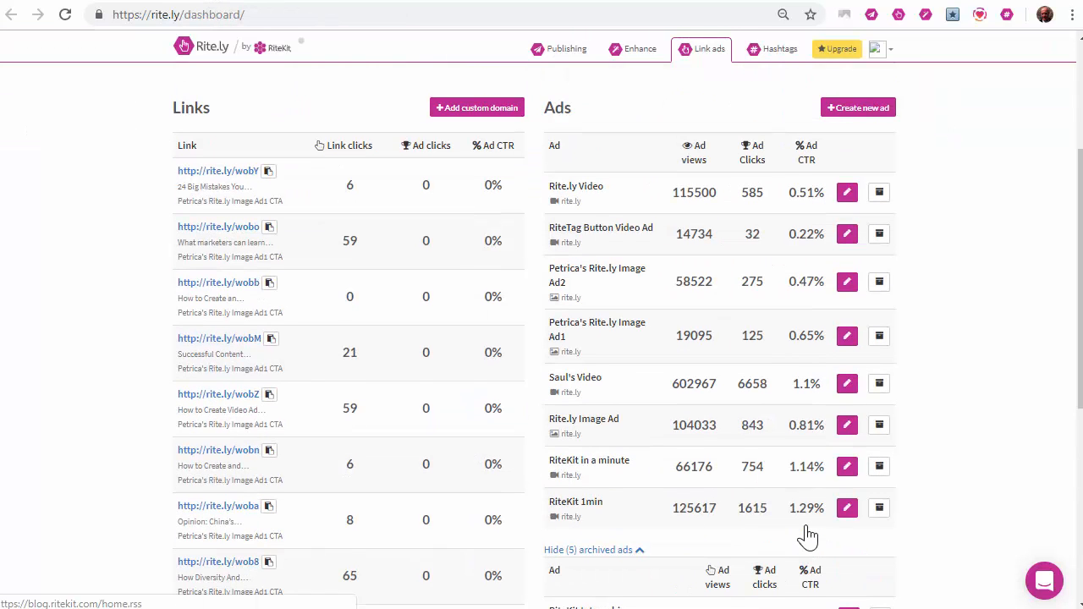
mouse_move(721, 392)
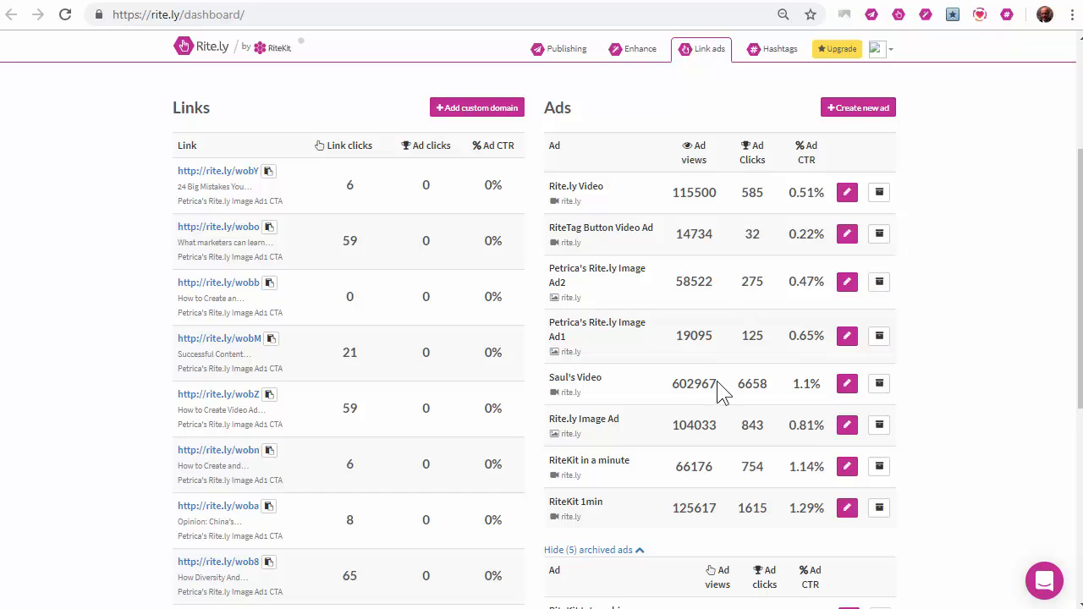
mouse_move(702, 502)
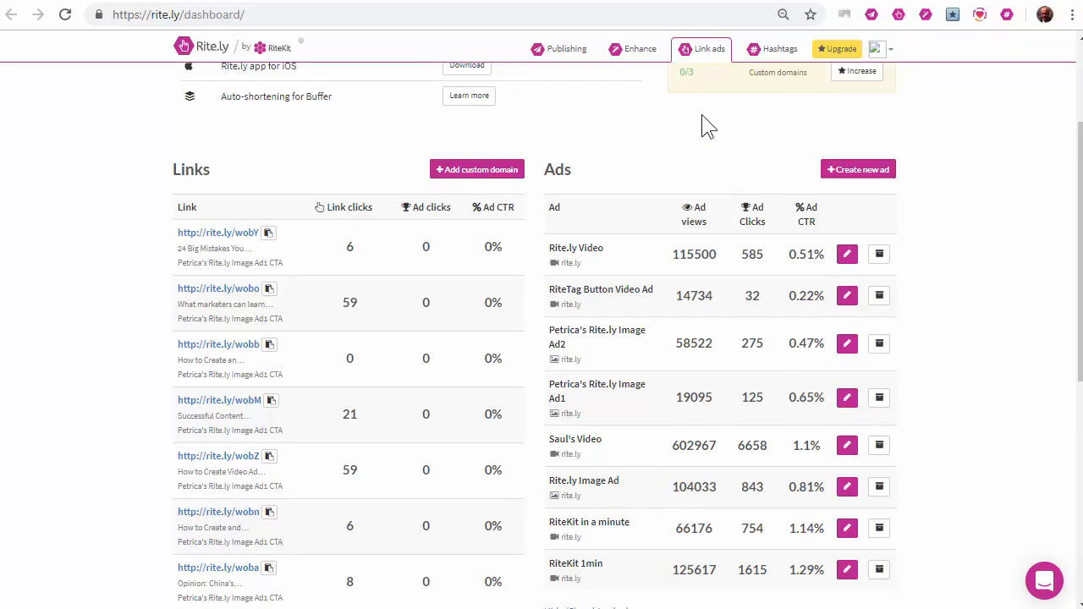
- Open the Enhance formula for 01 - RiteKit_Potential Report Clients_Table
click(639, 48)
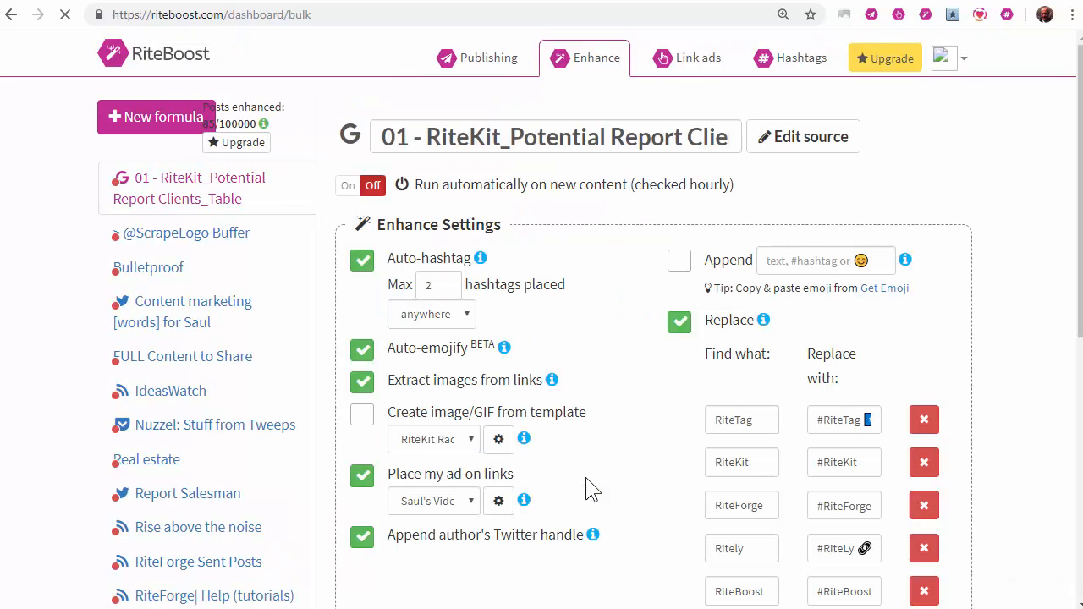
- Review the report formula's post sources and its find-and-replace hashtag rules
scroll(down, 3)
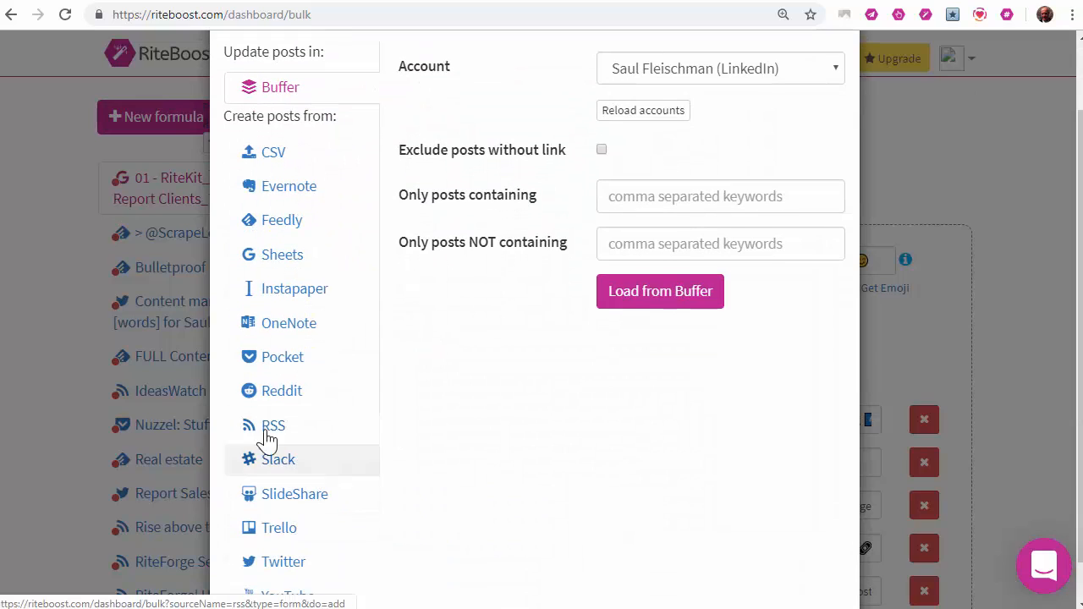
click(272, 425)
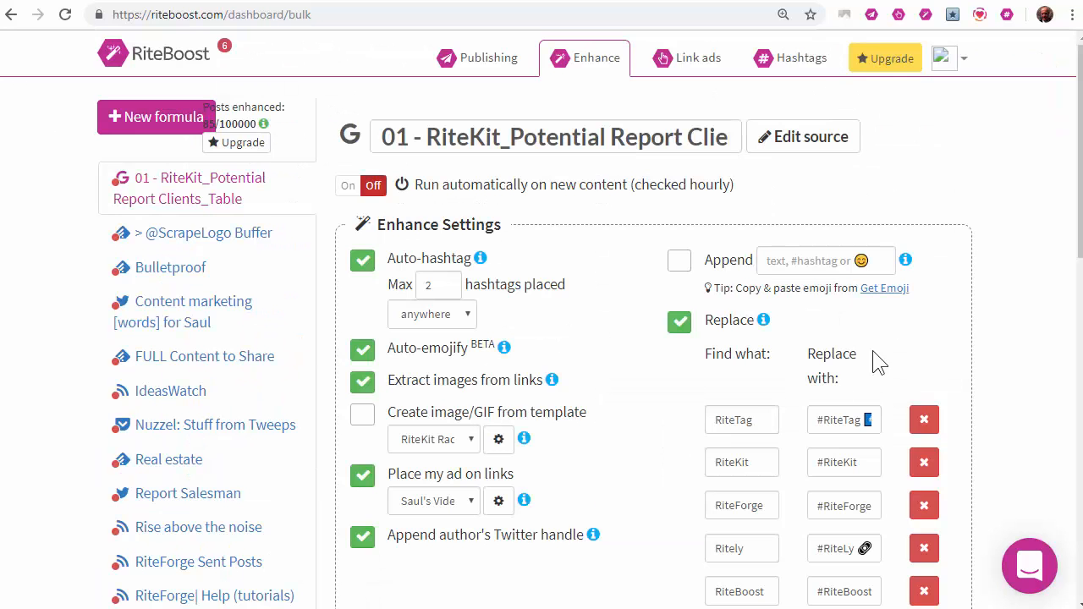
scroll(down, 3)
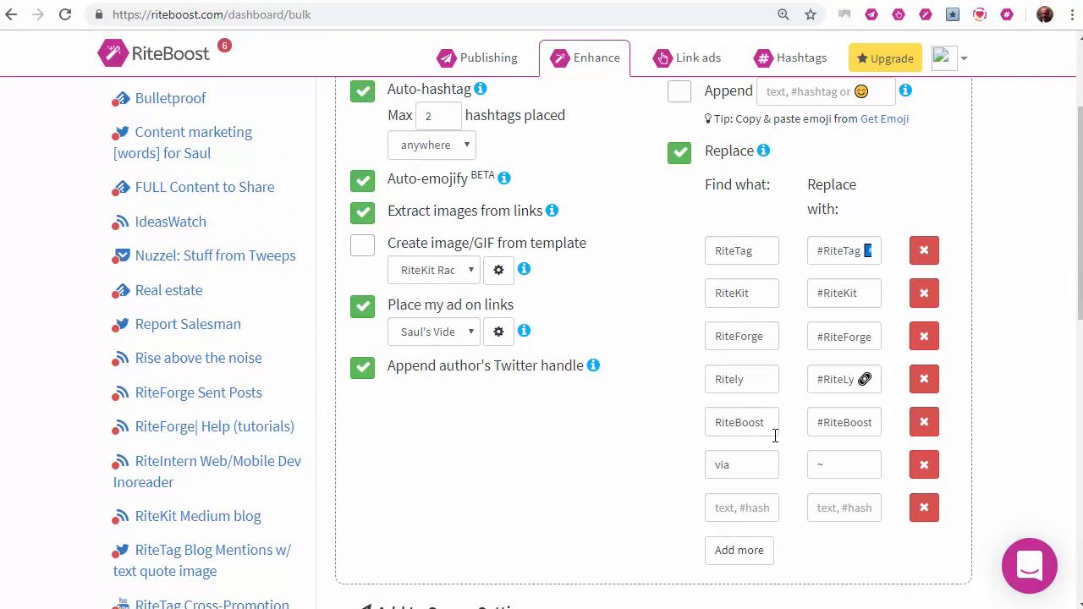
scroll(down, 3)
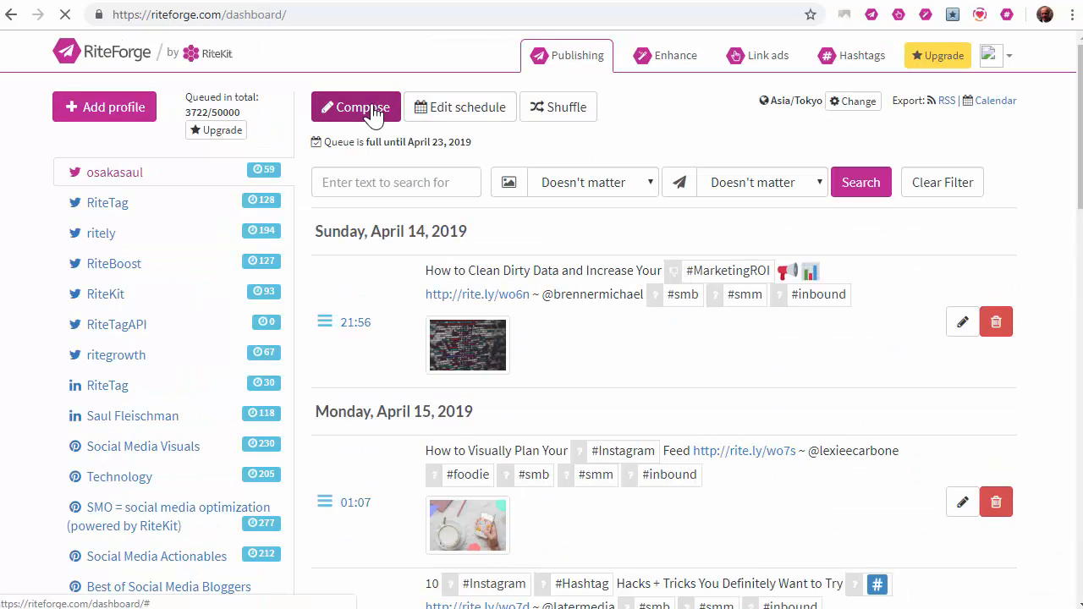
- Prefill a RiteForge composer from the HubSpot Twitter audit article's title and link, then close it
click(355, 107)
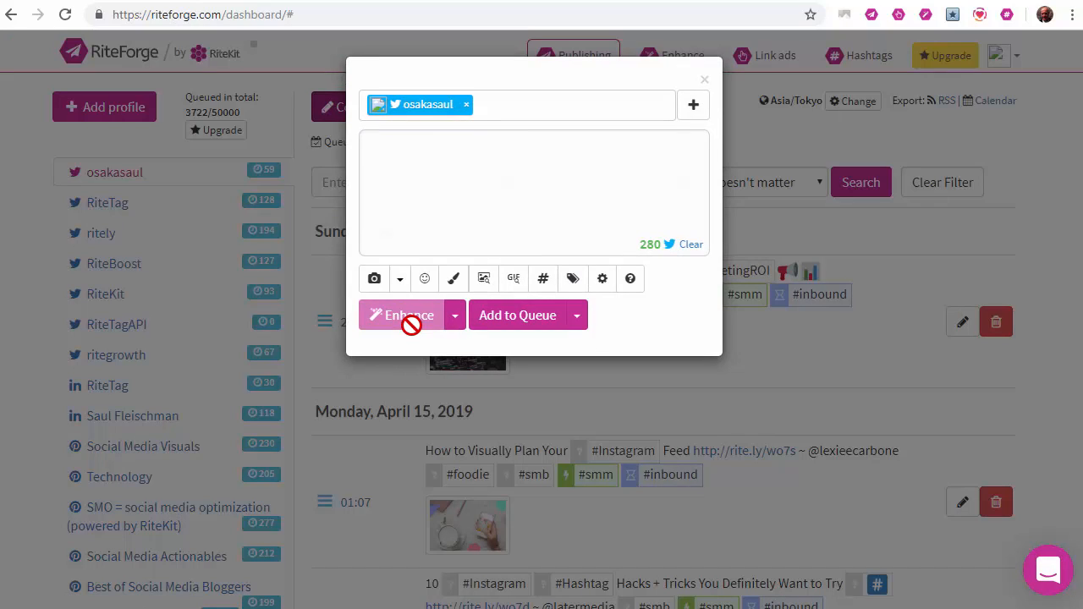
click(704, 78)
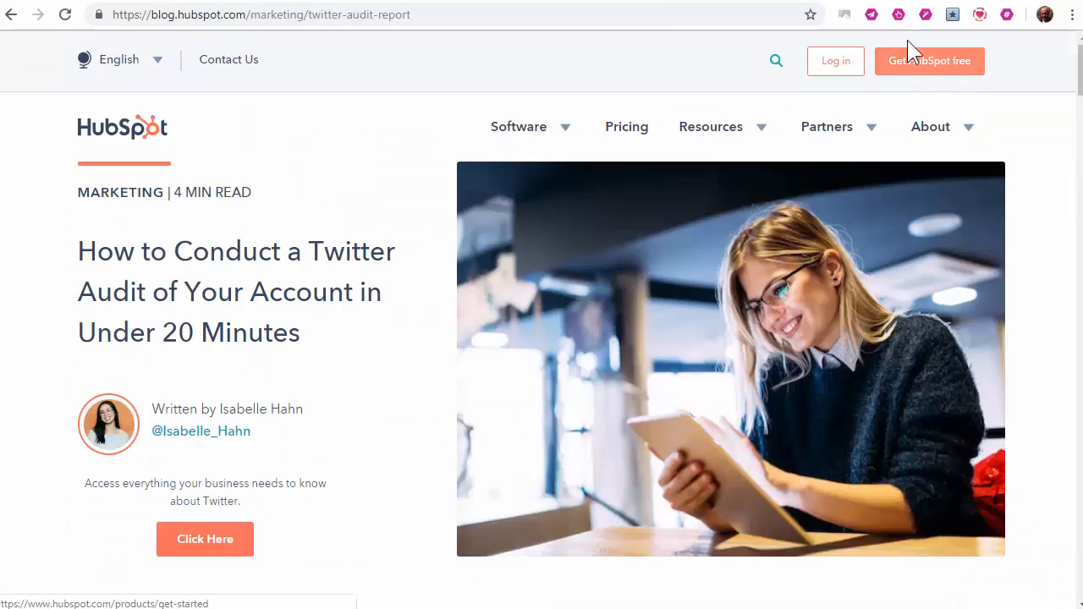
click(928, 61)
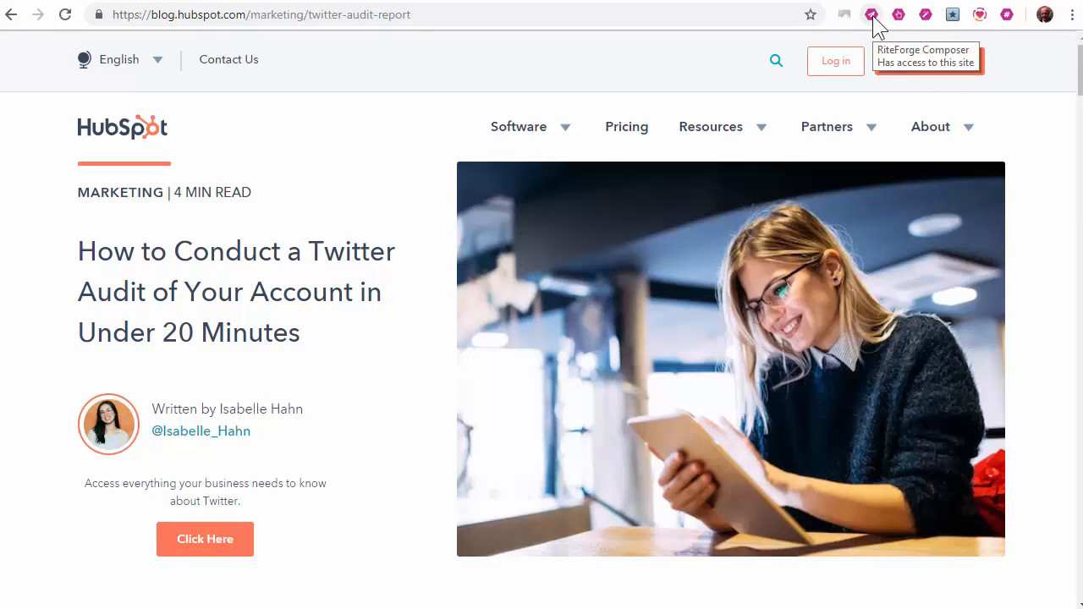
click(871, 14)
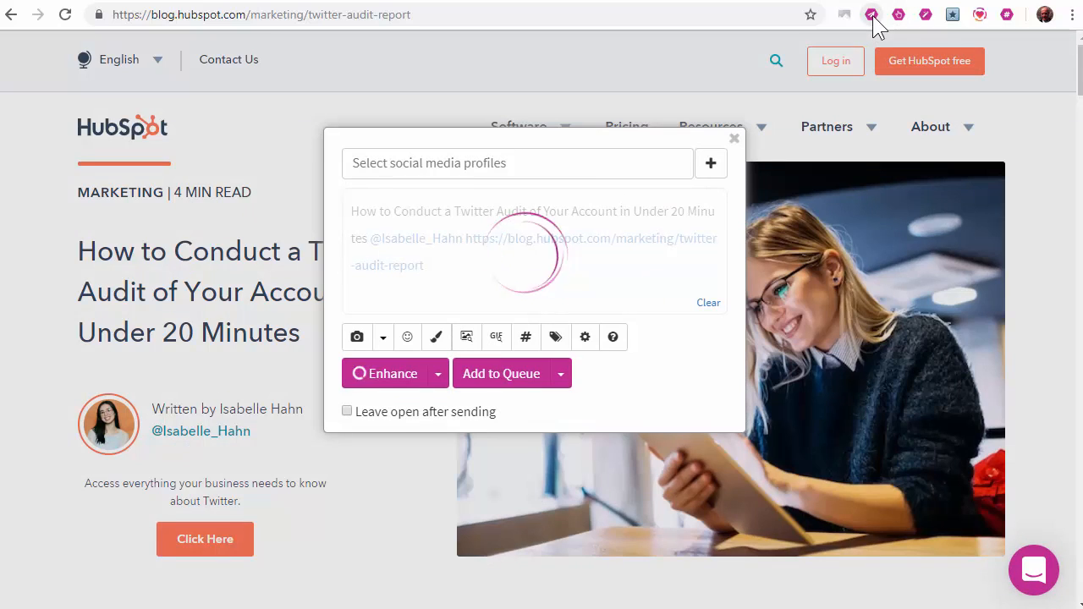
mouse_move(802, 113)
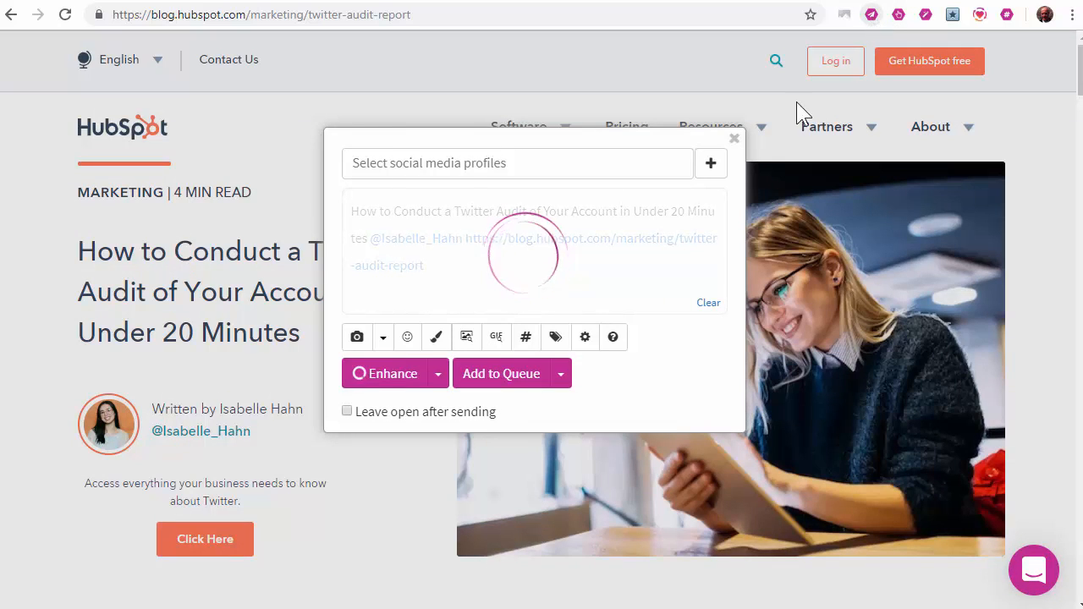
click(385, 373)
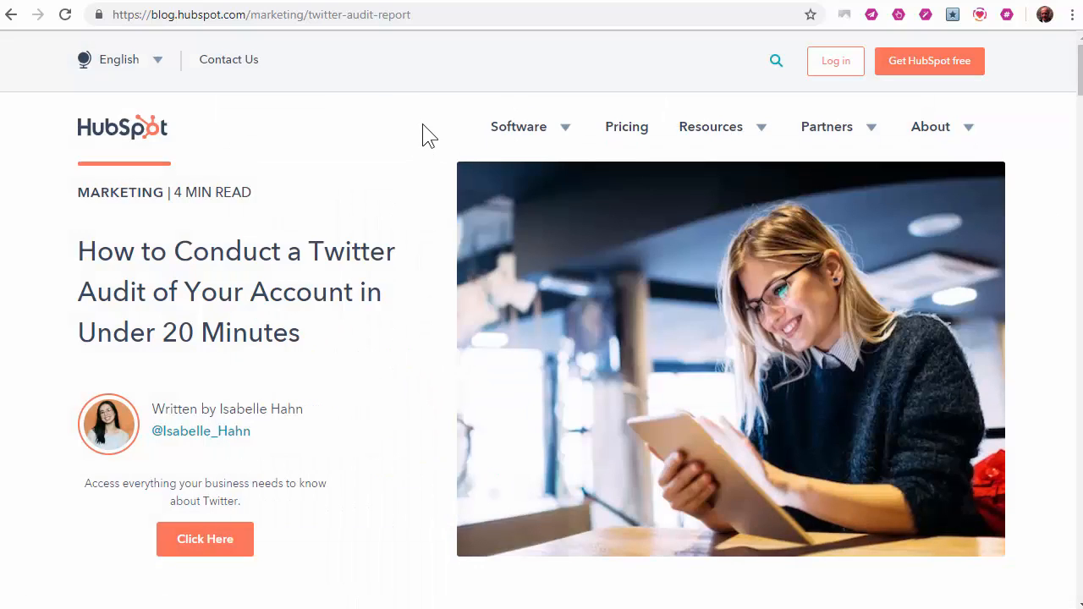
mouse_move(1049, 567)
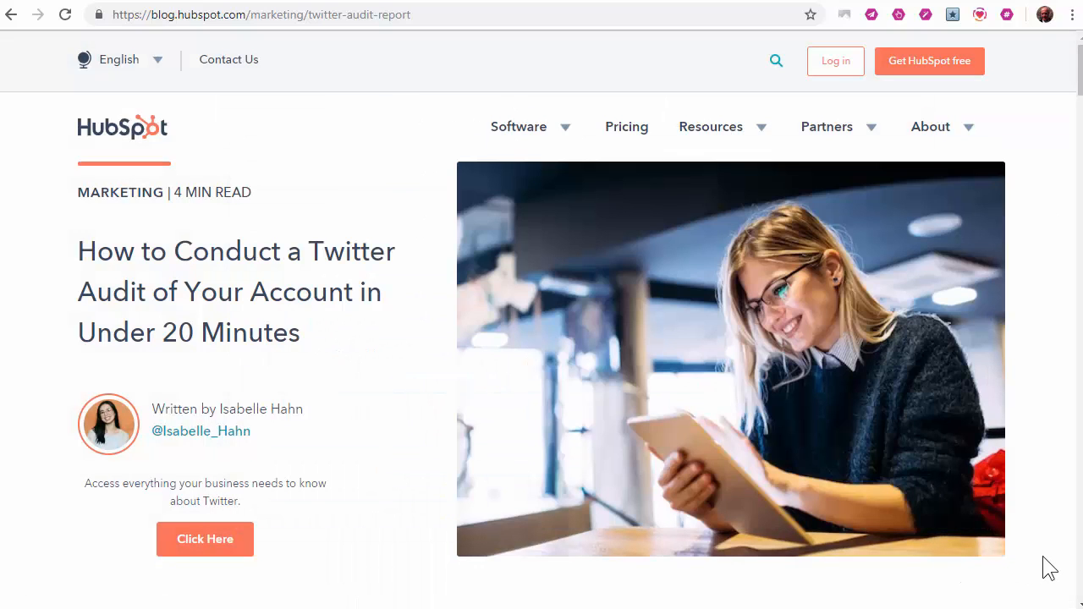
mouse_move(356, 408)
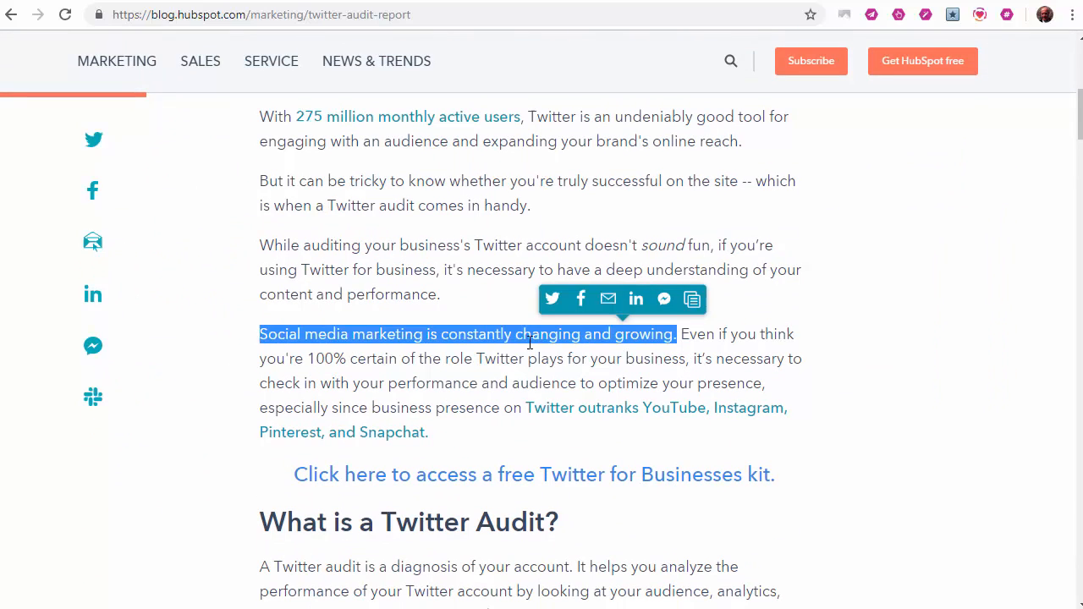
- Share the selected sentence to RiteForge as an image, enhancing it with #TwitterAudit, #Account and a rite.ly link
right_click(529, 334)
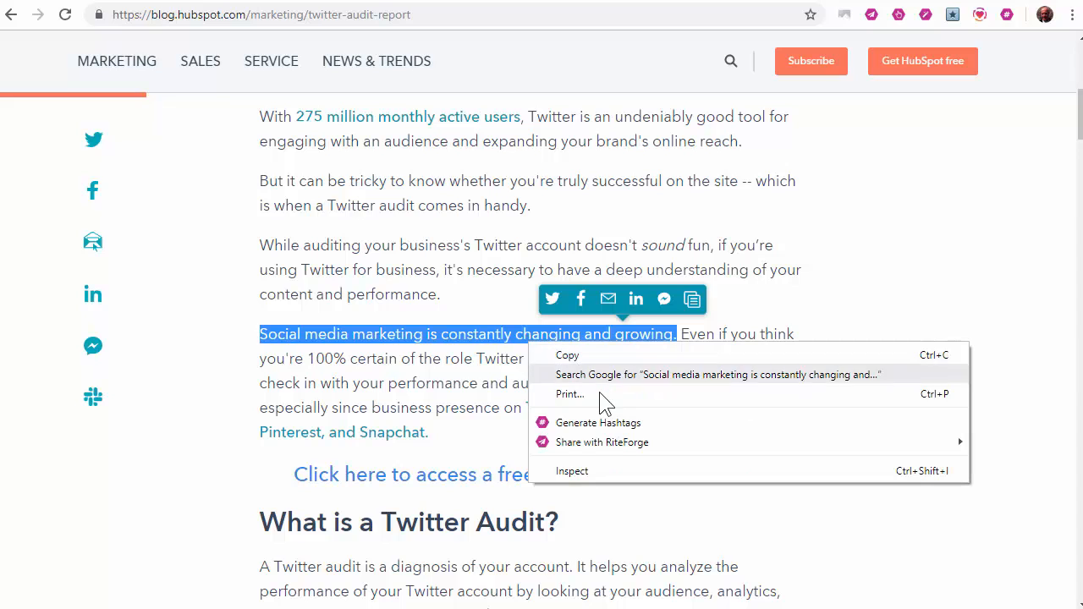
mouse_move(602, 441)
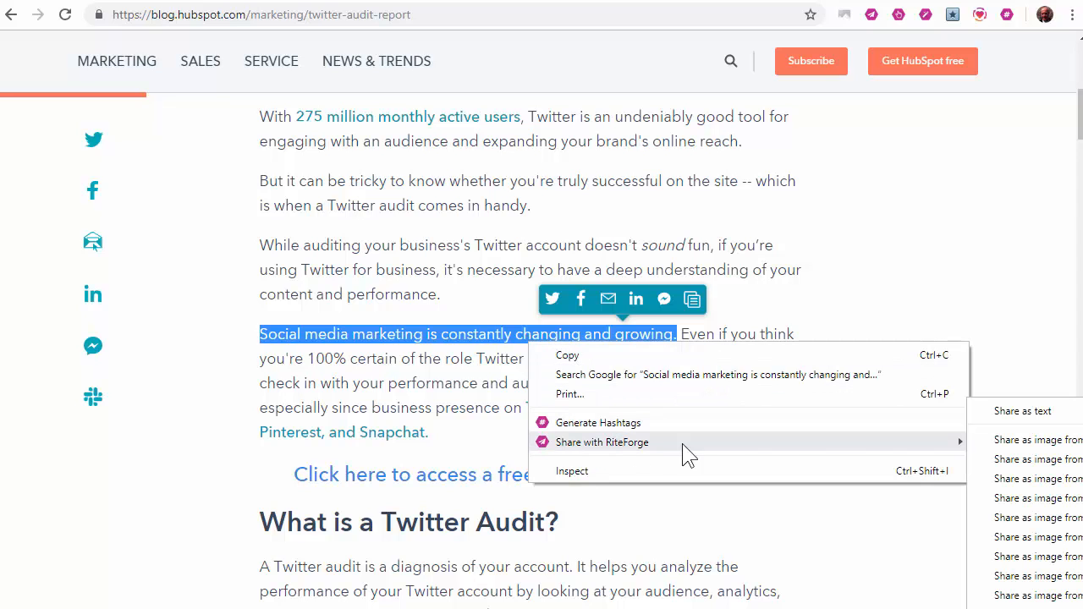
click(603, 442)
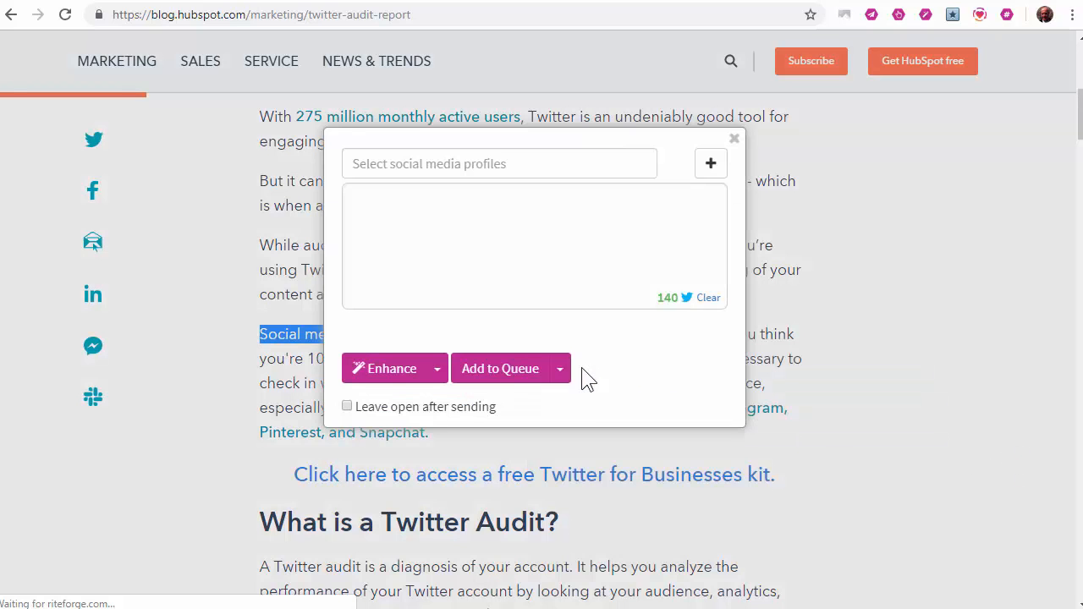
click(383, 368)
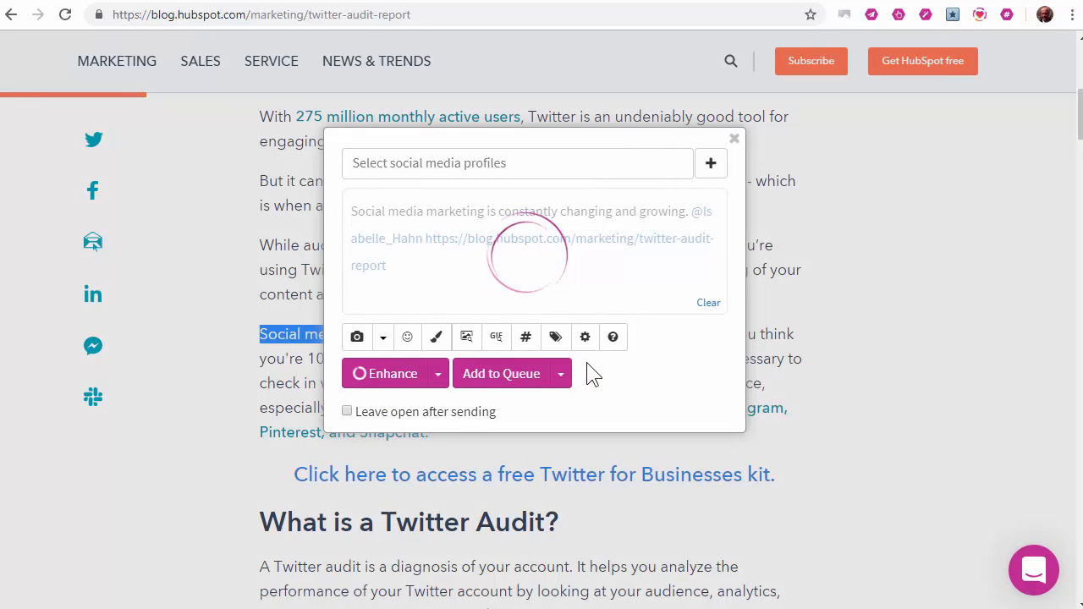
click(386, 374)
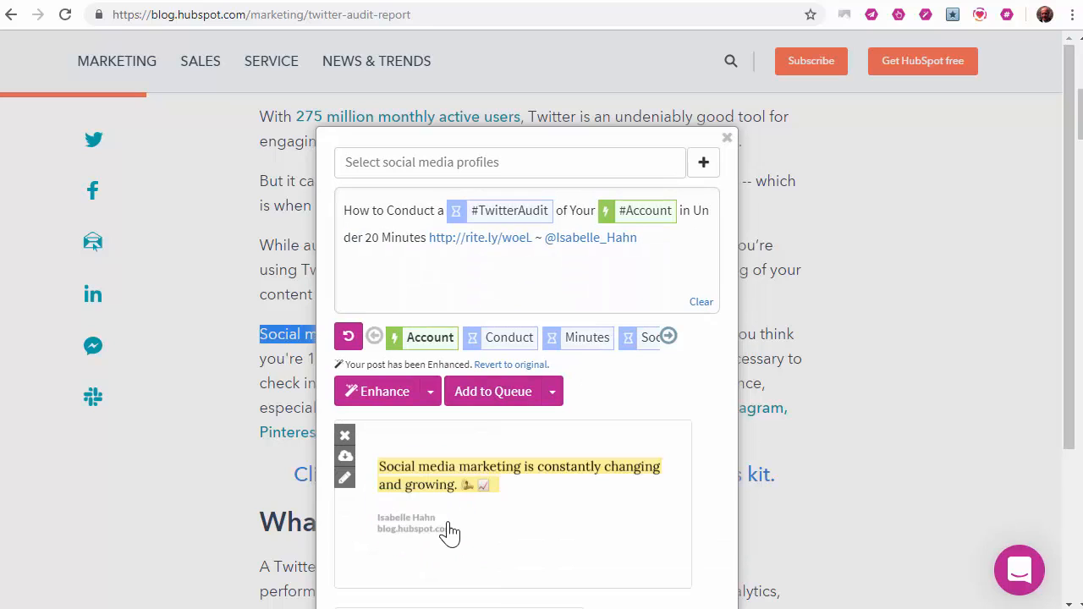
mouse_move(451, 536)
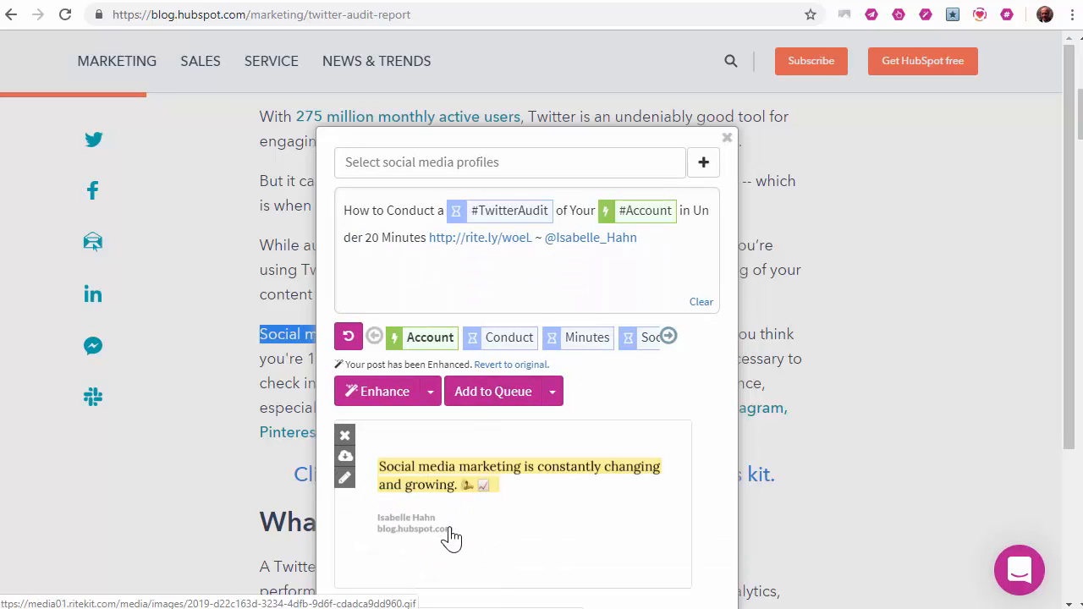
mouse_move(530, 499)
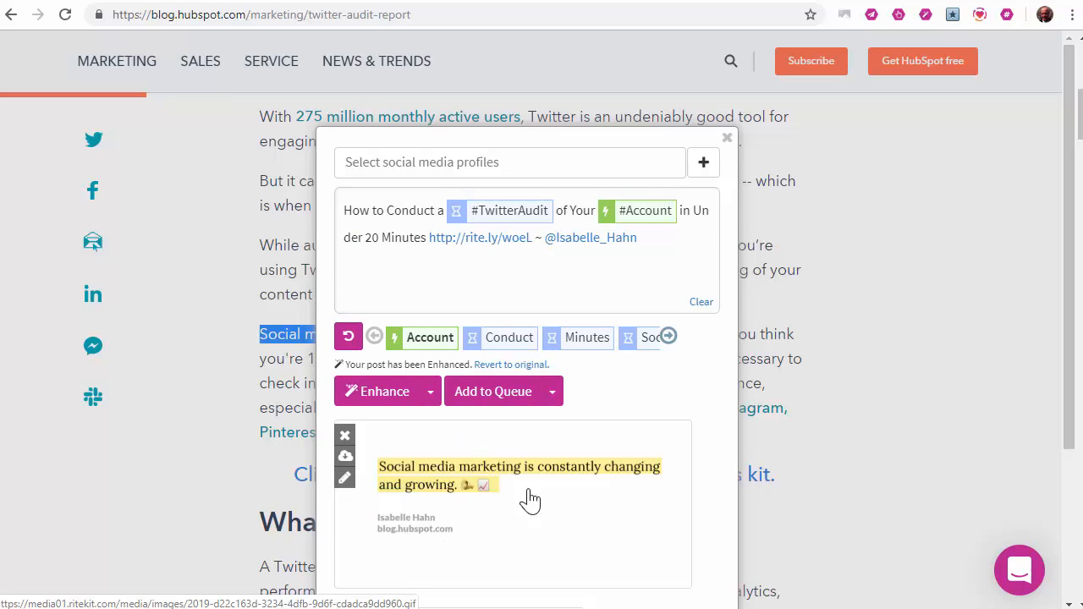
mouse_move(560, 485)
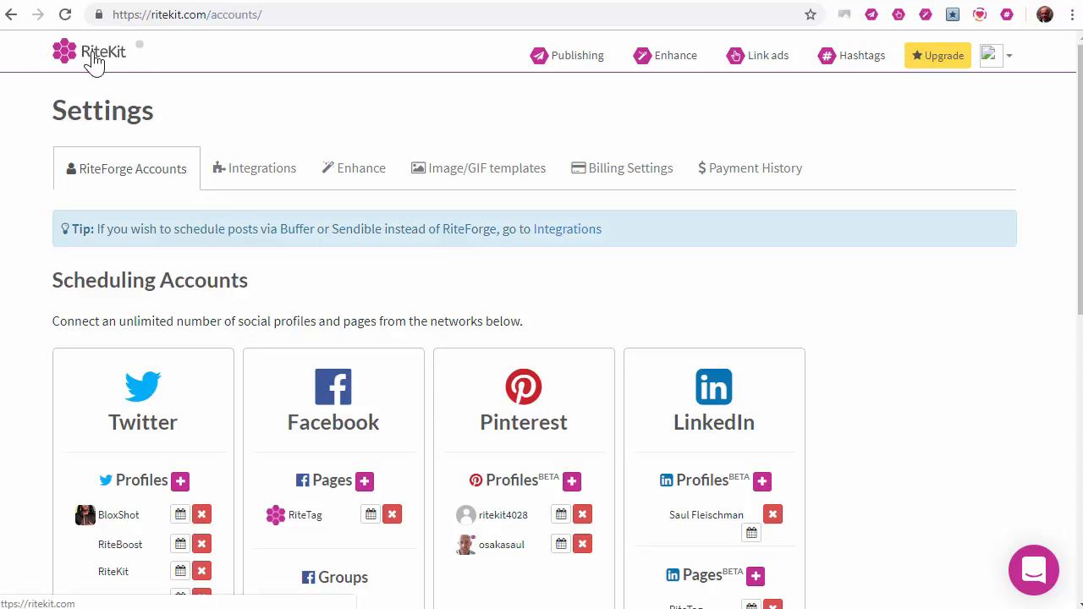
mouse_move(463, 177)
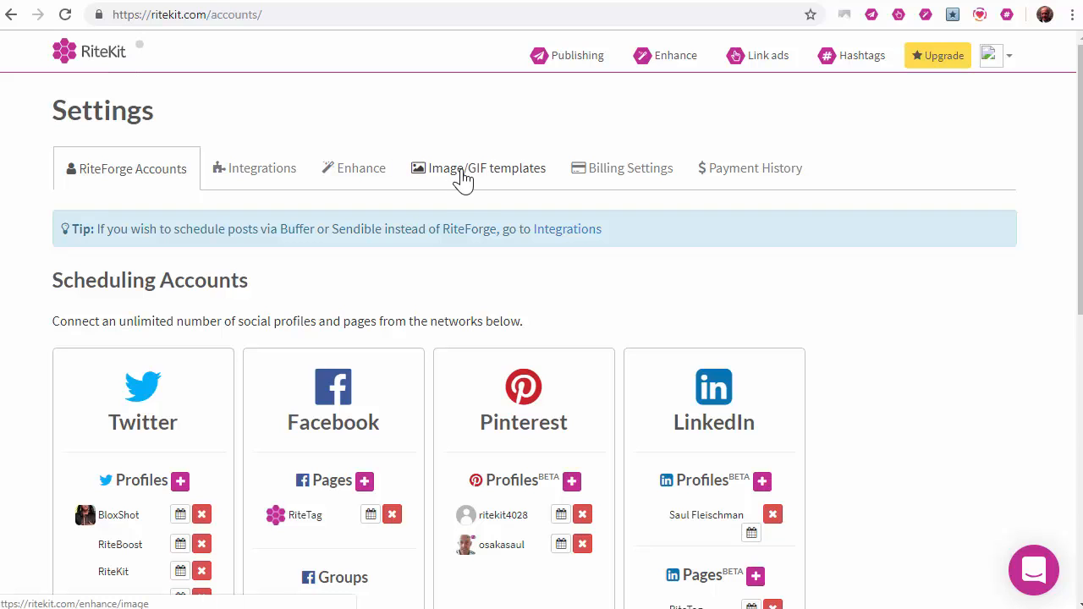
- Open the Light Blue image/GIF template's settings and view its Animation choices, such as Glint
click(486, 168)
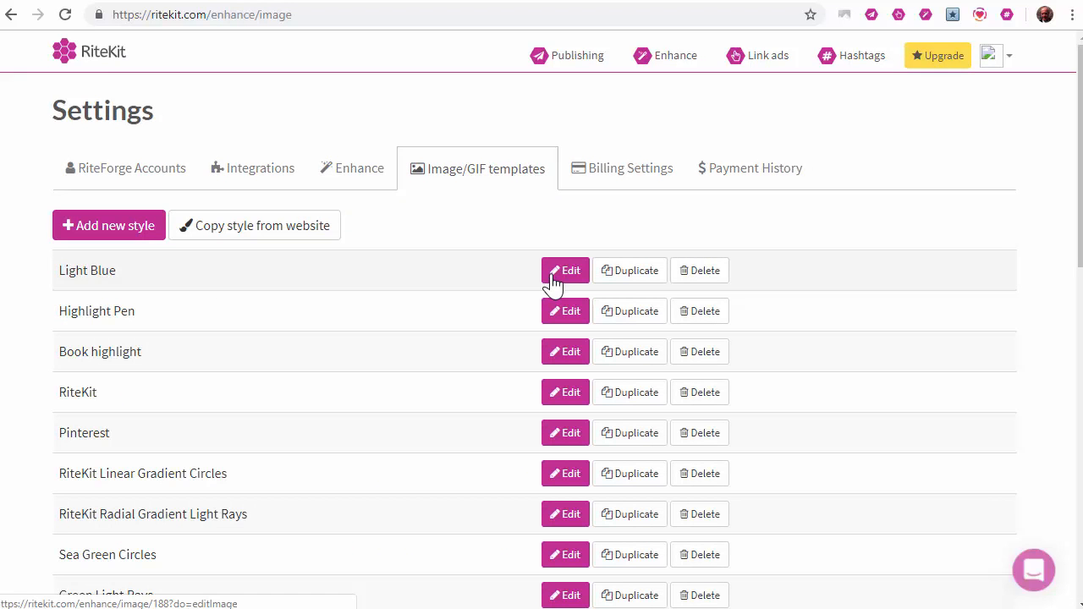
click(564, 270)
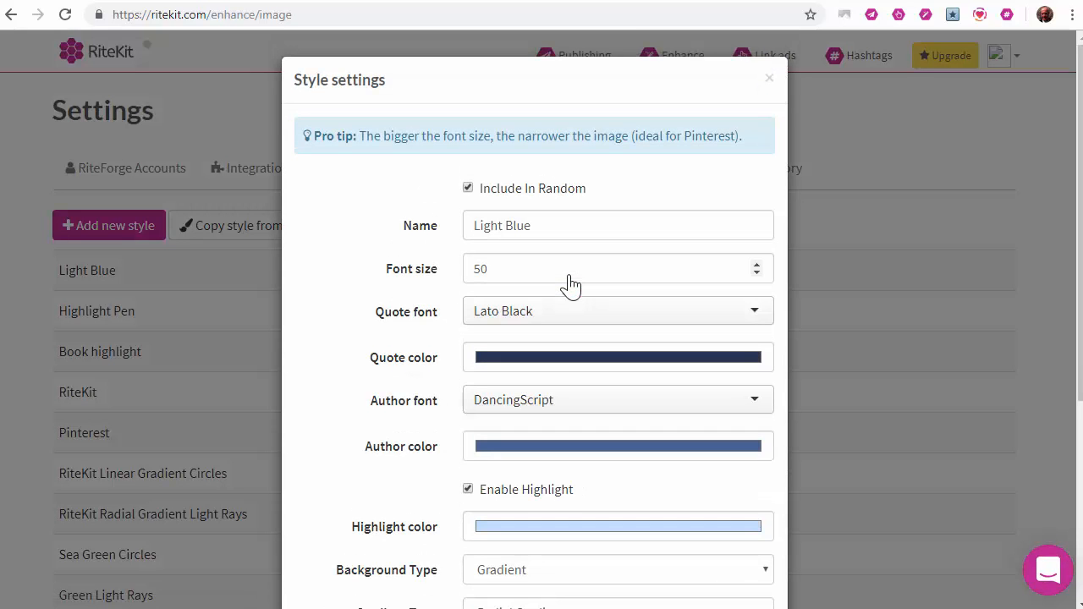
scroll(down, 3)
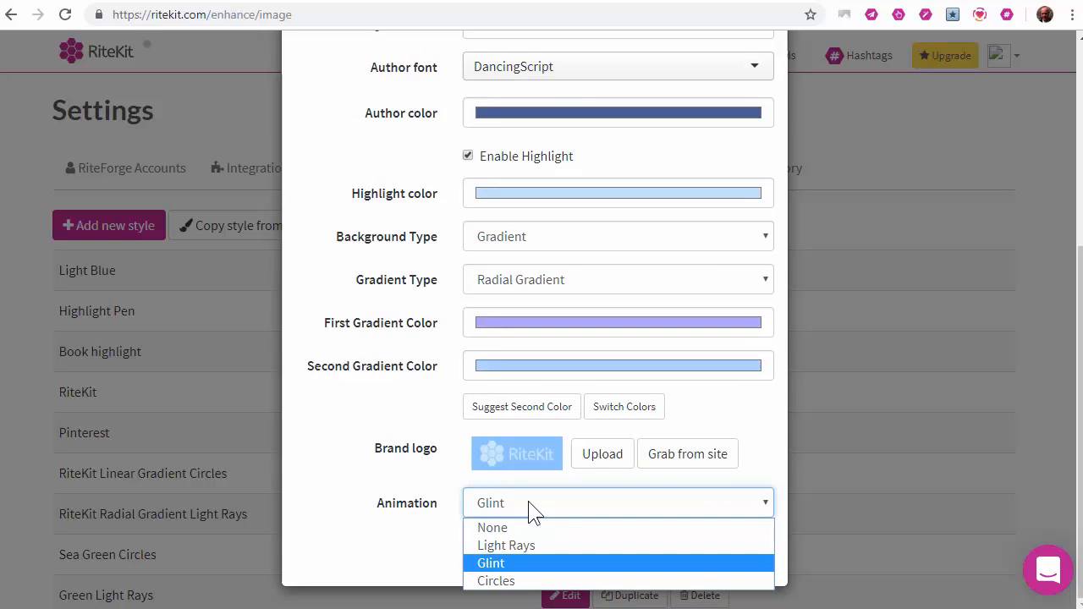
click(577, 55)
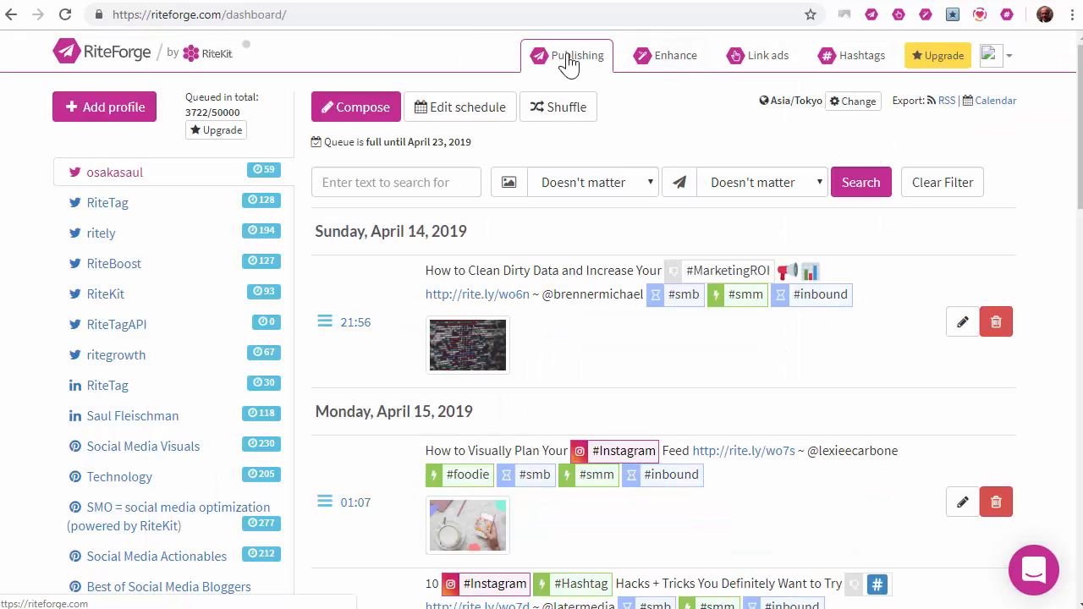
mouse_move(718, 59)
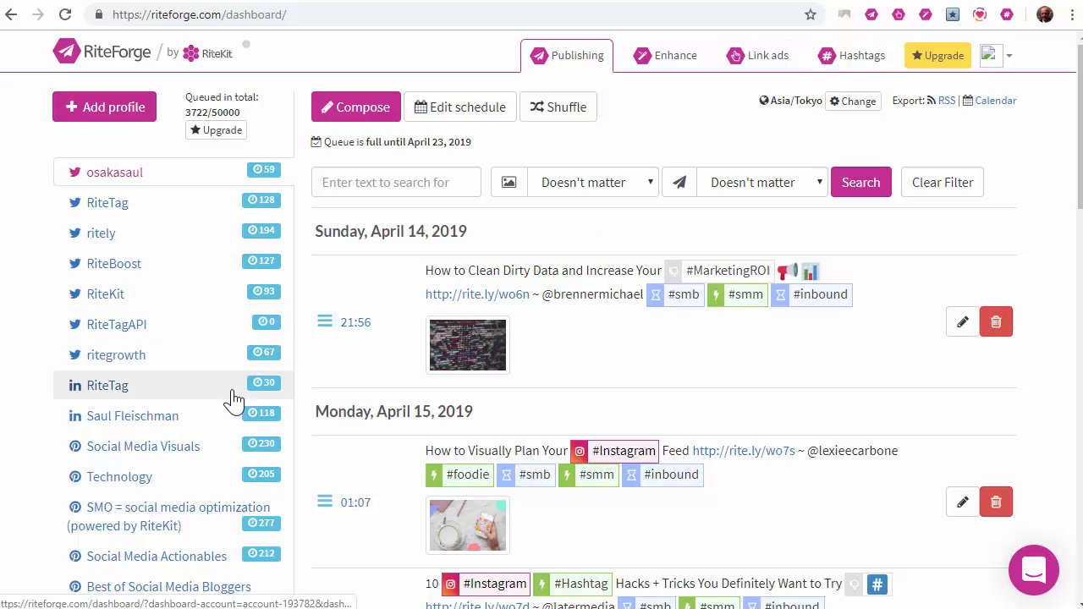
- Scroll through the profile list and scheduled post queue, then go to Hashtags
scroll(down, 3)
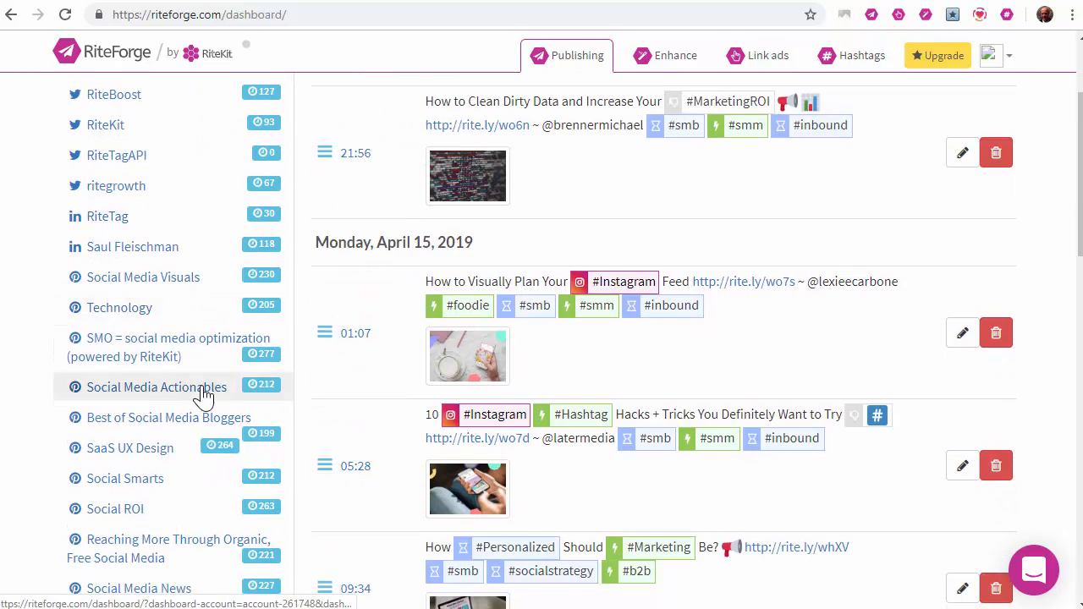
scroll(down, 3)
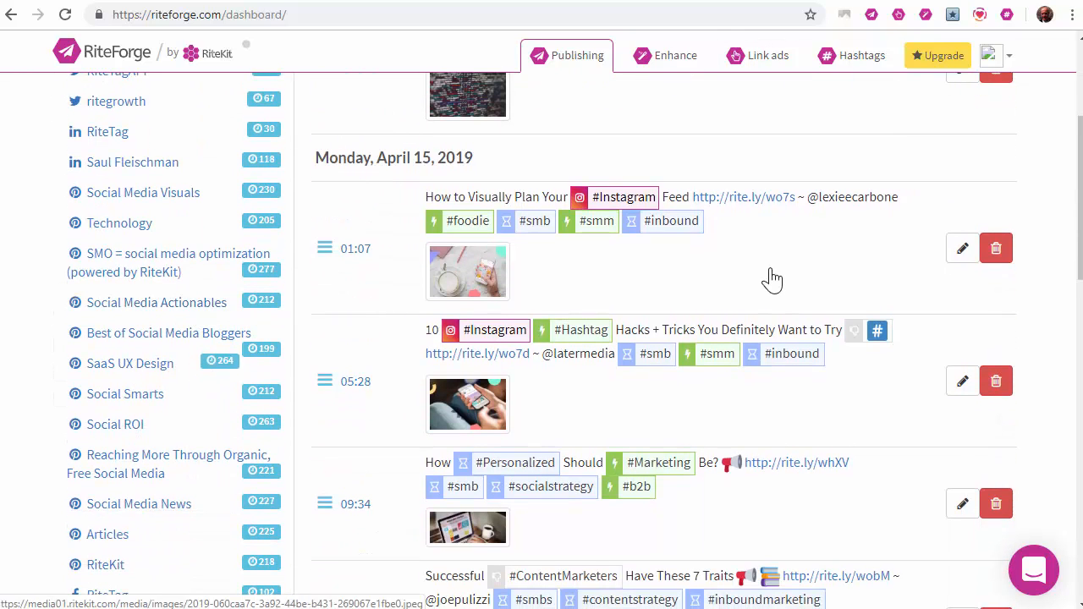
mouse_move(755, 205)
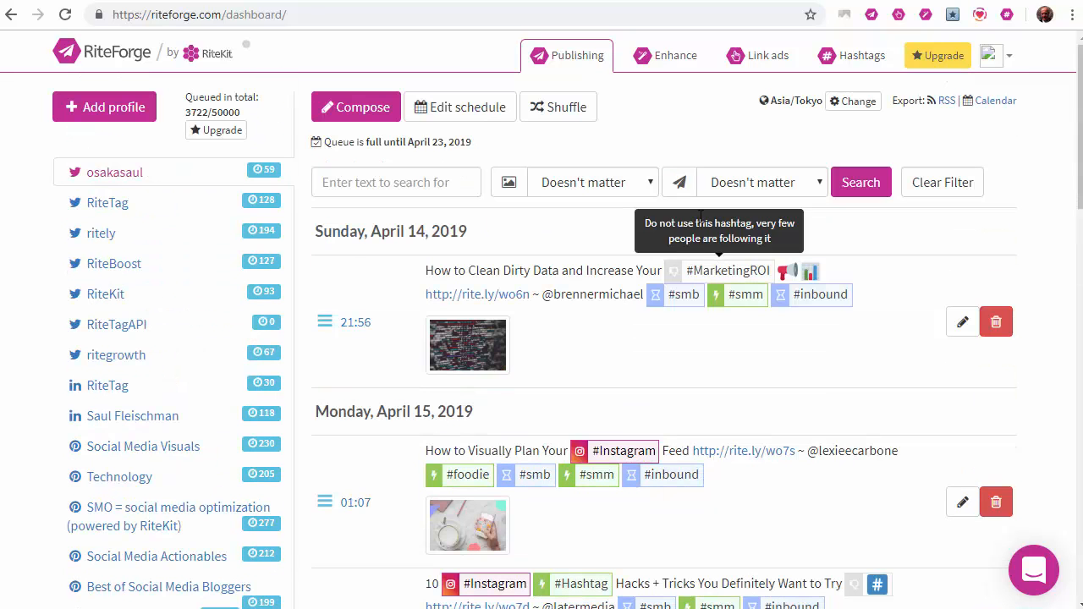
mouse_move(862, 55)
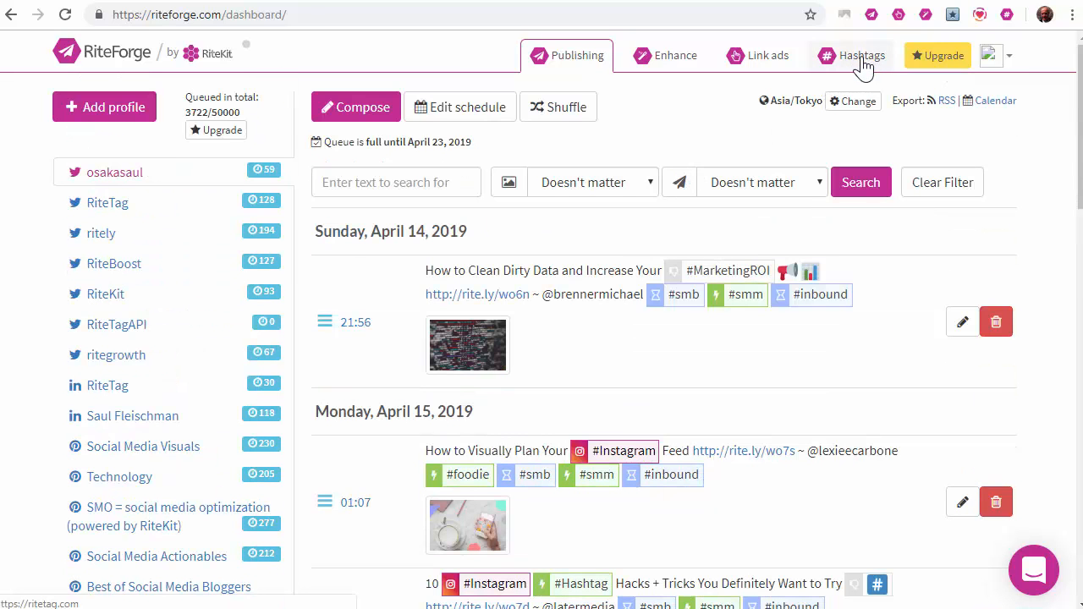
click(856, 55)
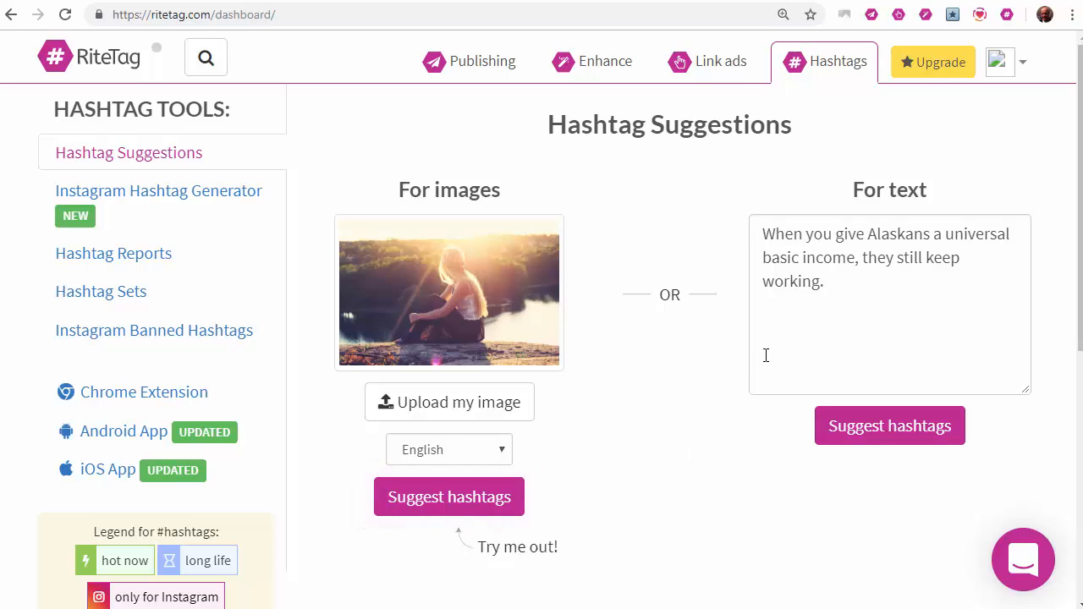
mouse_move(478, 482)
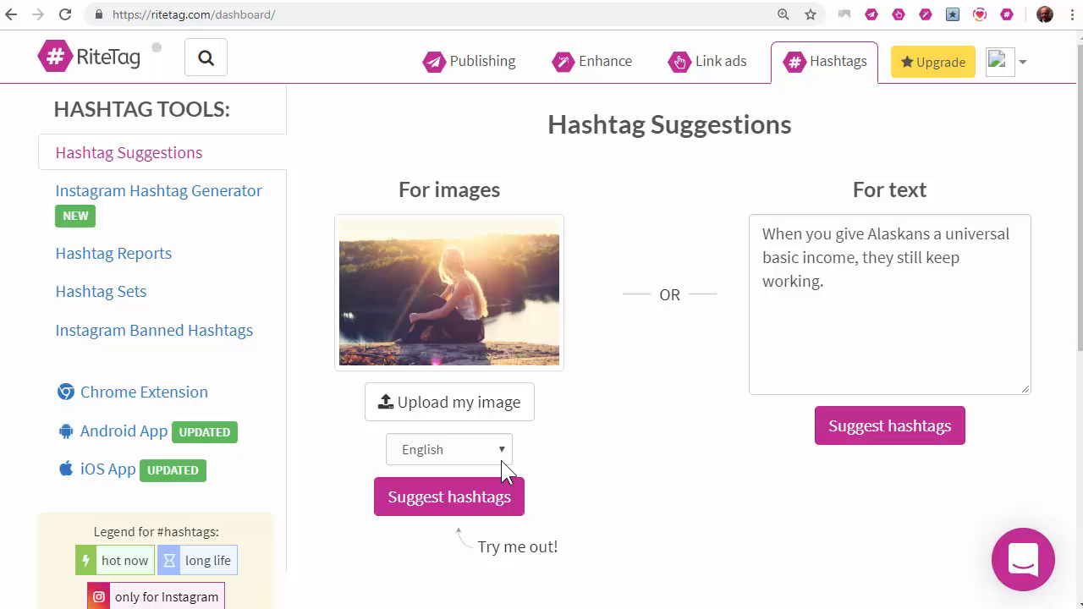
- Go from the Hashtag Suggestions page to the Upgrade pricing page
click(931, 62)
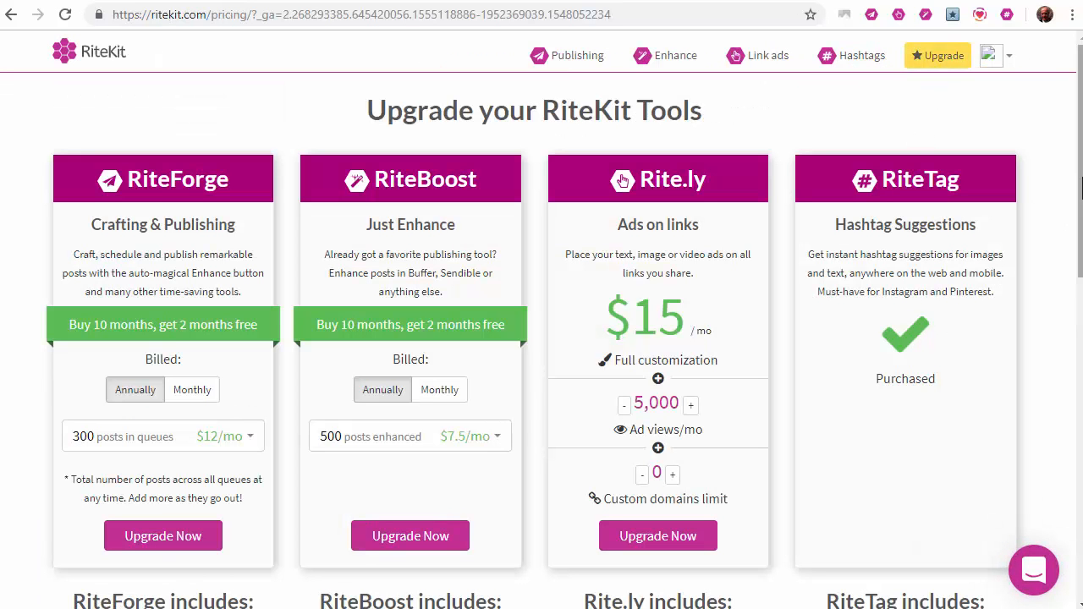
- Read the RiteForge, RiteBoost, Rite.ly and RiteTag plan features to the footer, then open the avatar menu
scroll(down, 3)
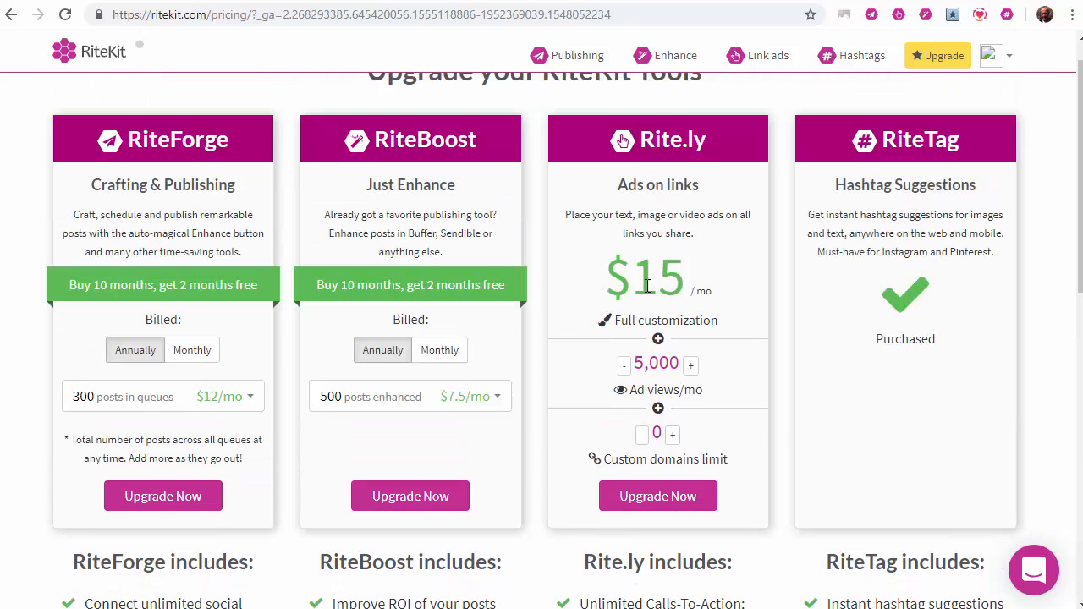
mouse_move(152, 293)
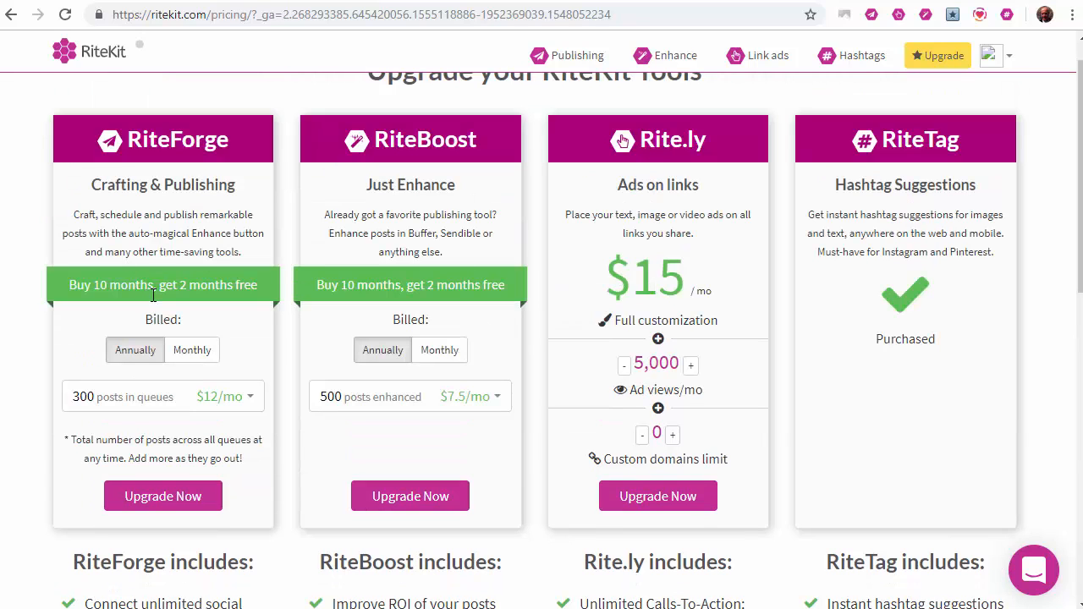
scroll(down, 3)
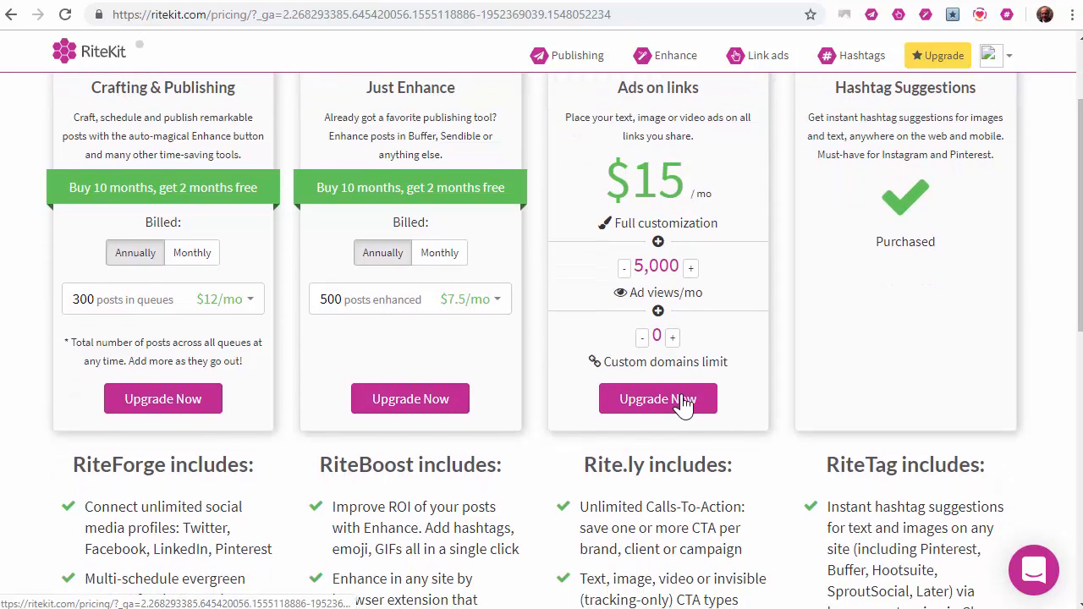
mouse_move(671, 361)
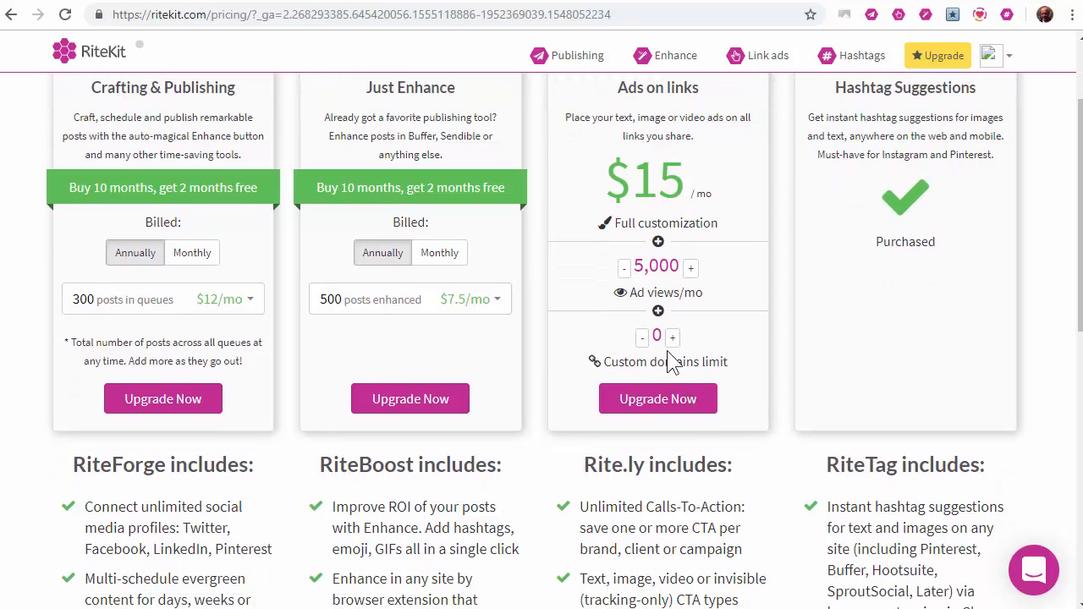
scroll(down, 3)
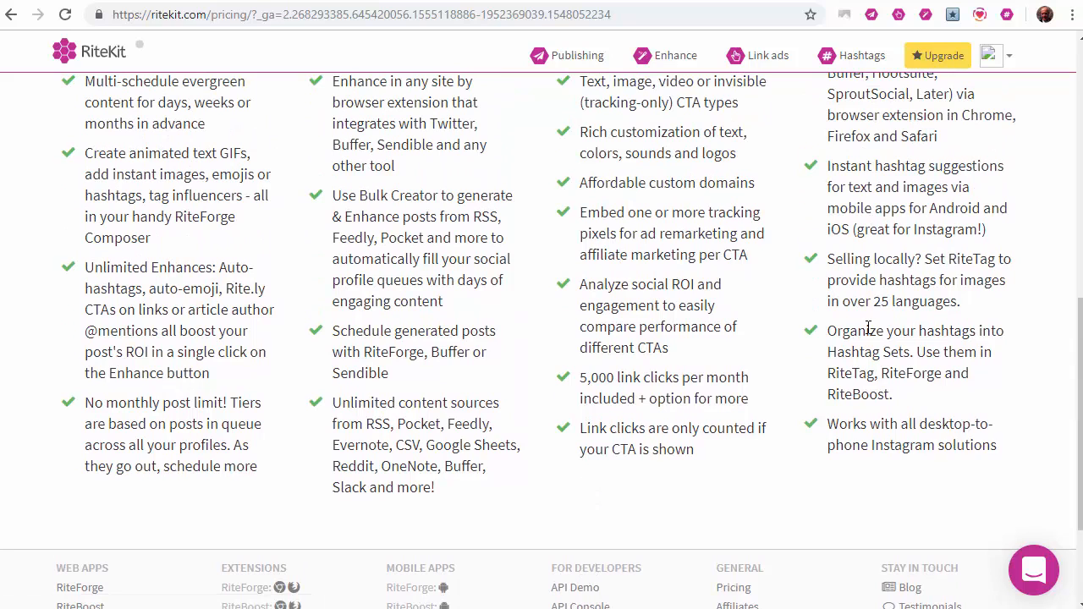
mouse_move(867, 328)
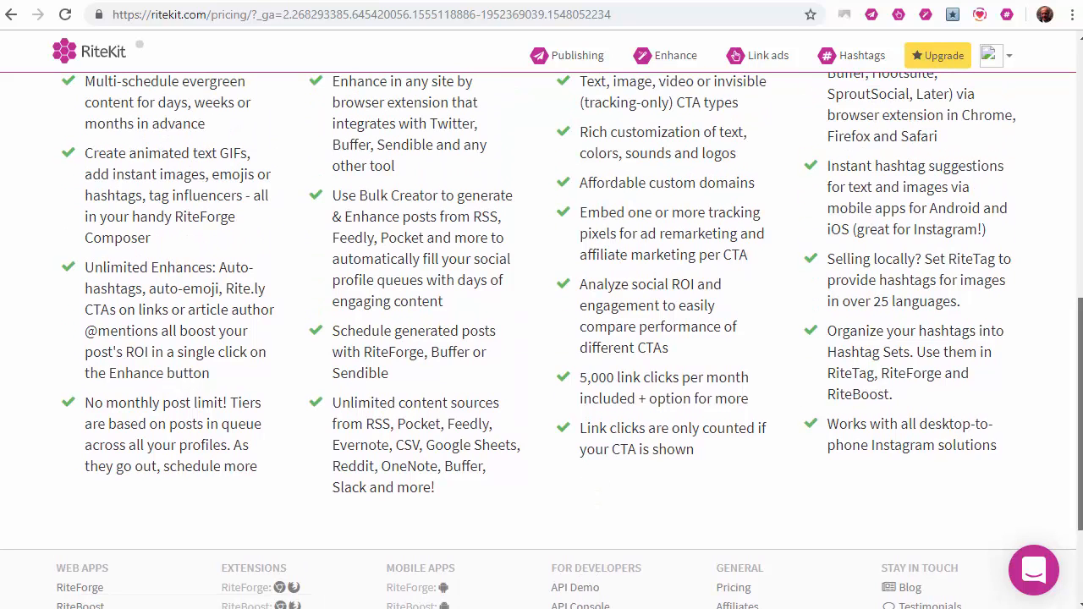
scroll(down, 3)
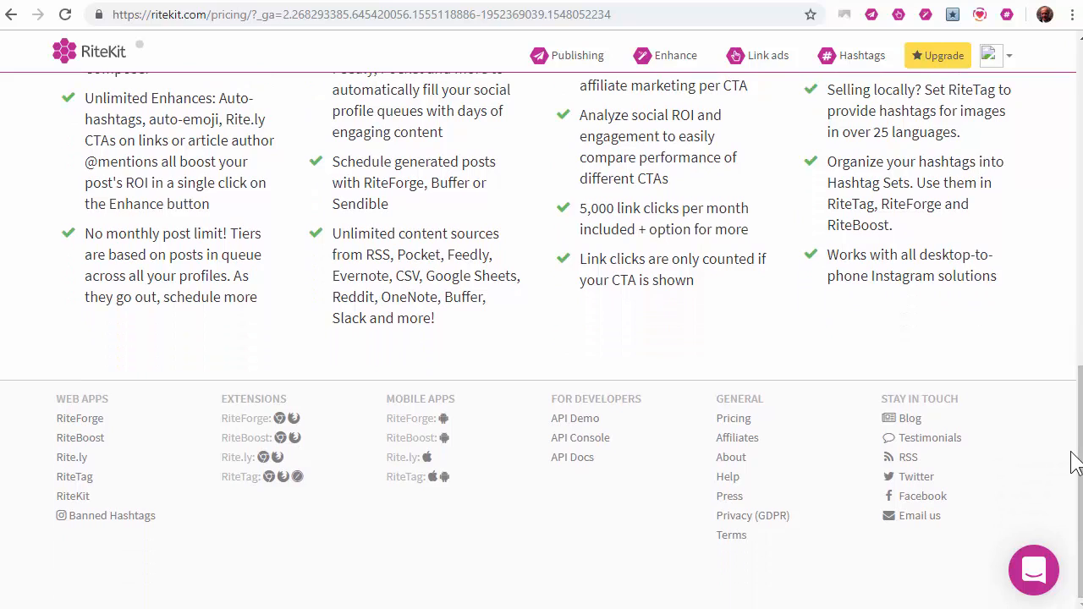
mouse_move(844, 328)
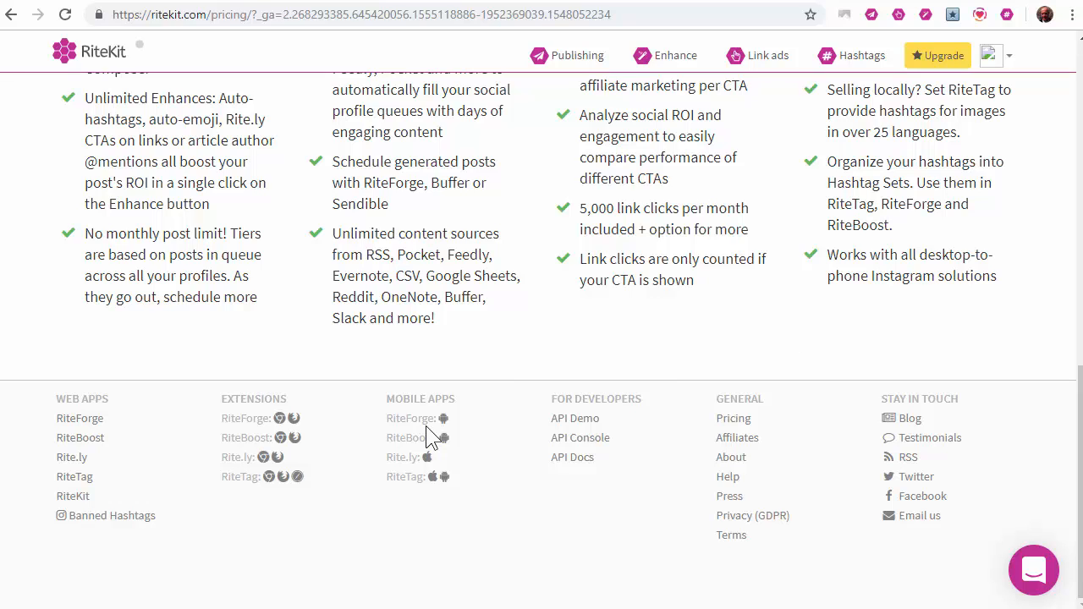
click(1007, 56)
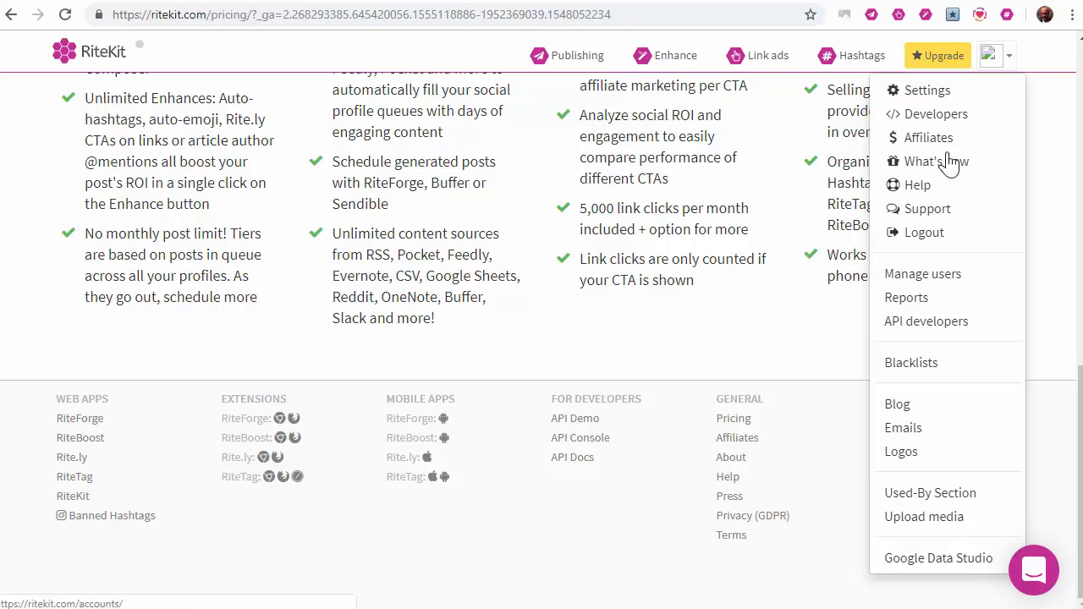
- Open the Help center from the avatar menu and launch the Intercom support chat panel
click(917, 184)
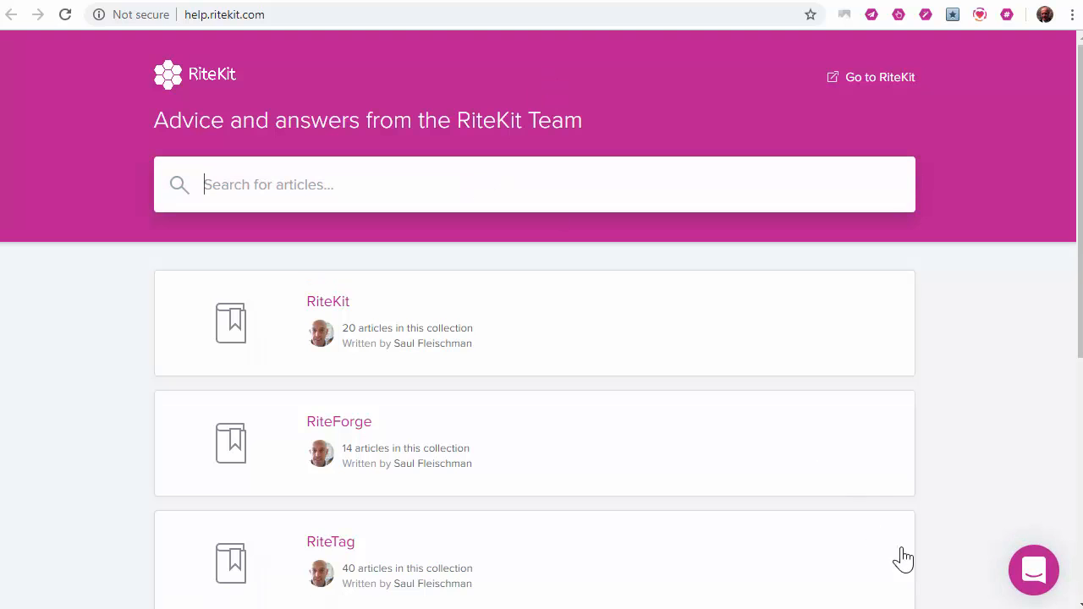
click(1032, 570)
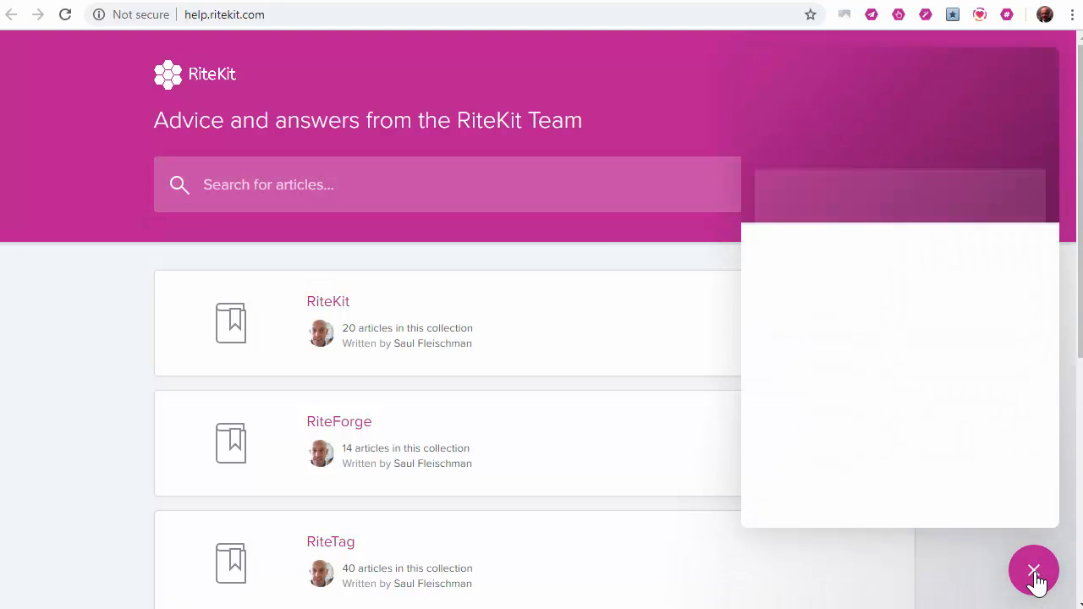
click(1034, 571)
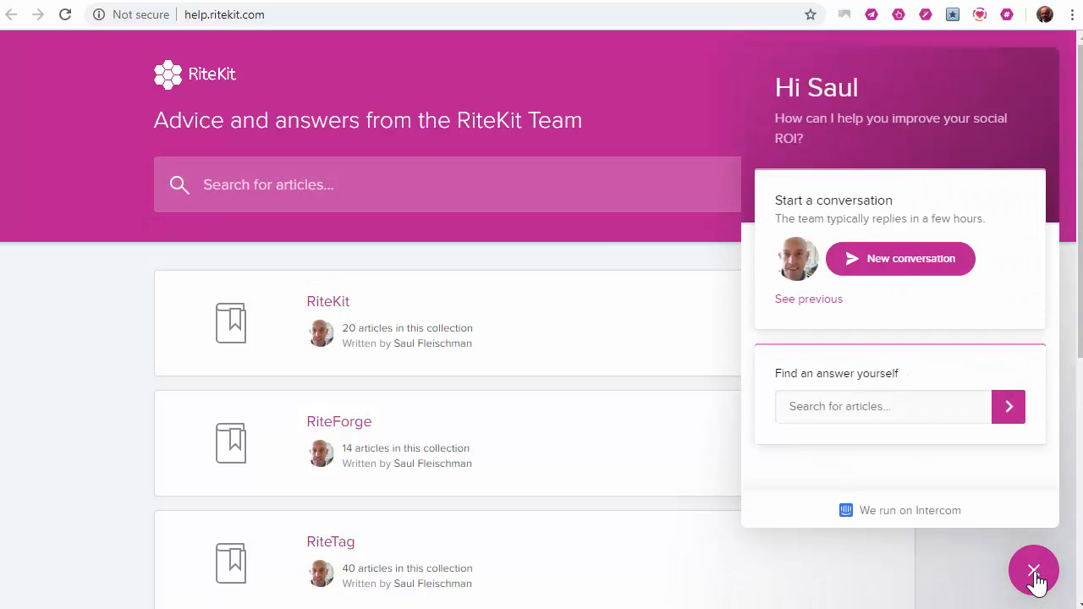